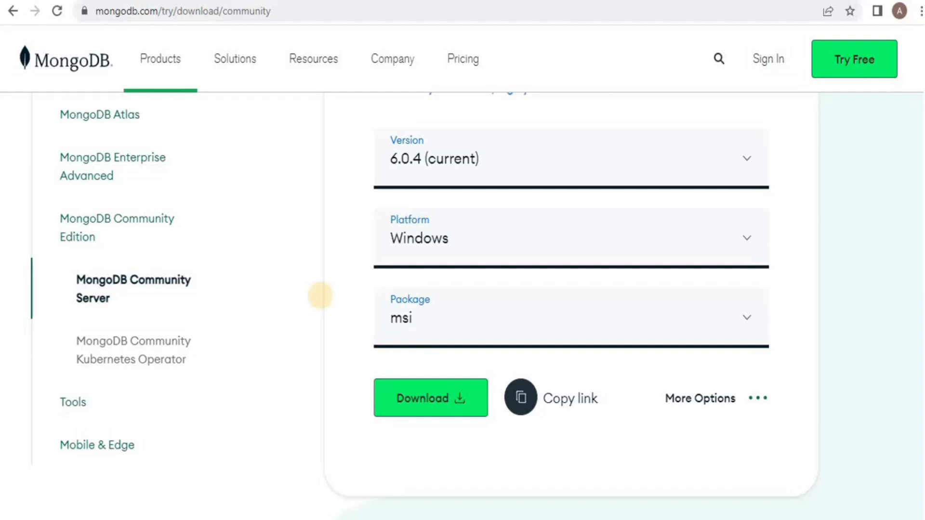
mouse_move(323, 302)
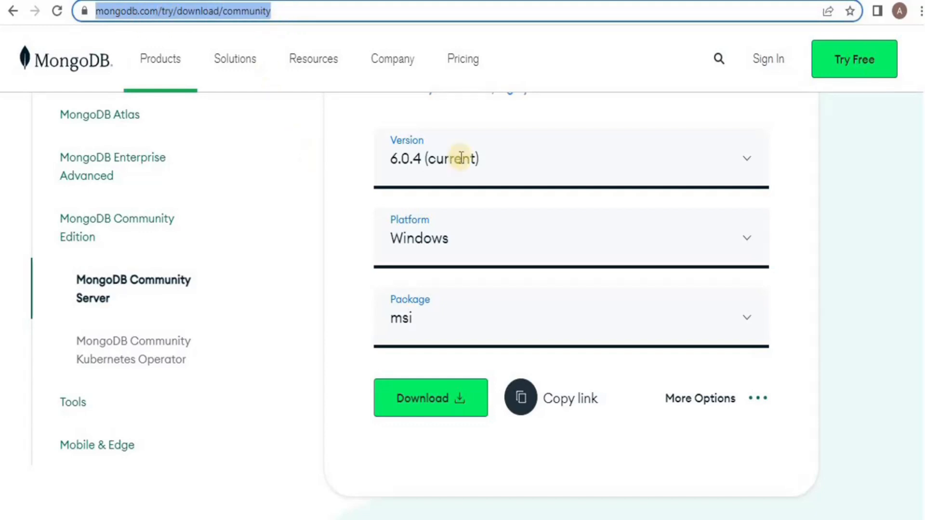
mouse_move(747, 163)
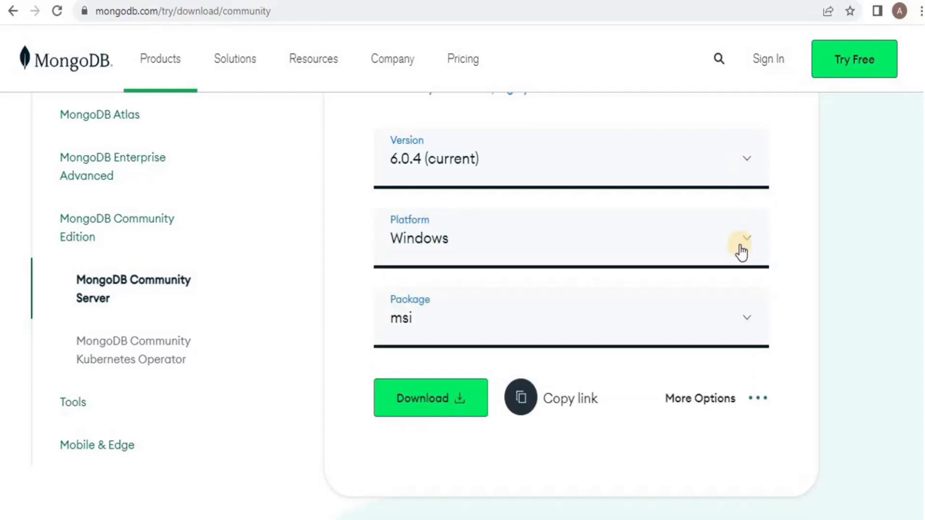
Step: Download the MongoDB 6.0.4 installer with Windows platform and msi package
left_click(745, 238)
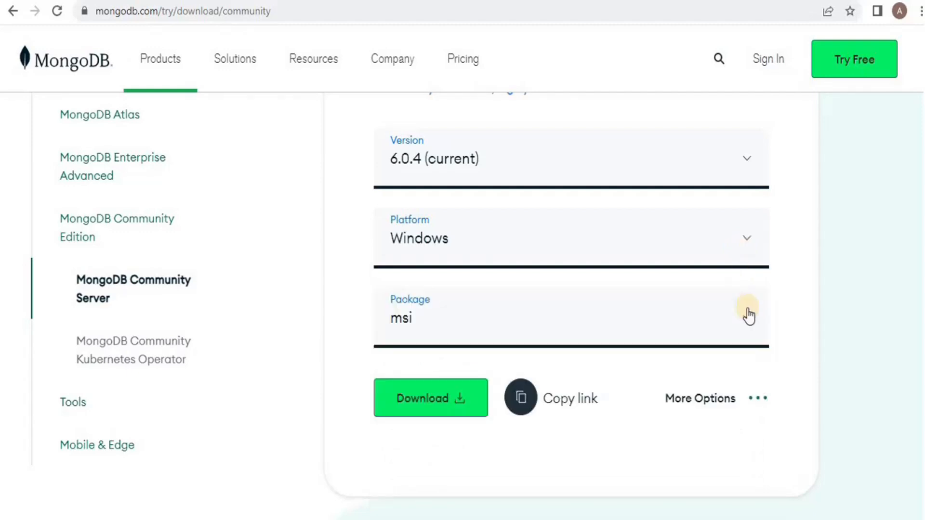
left_click(746, 318)
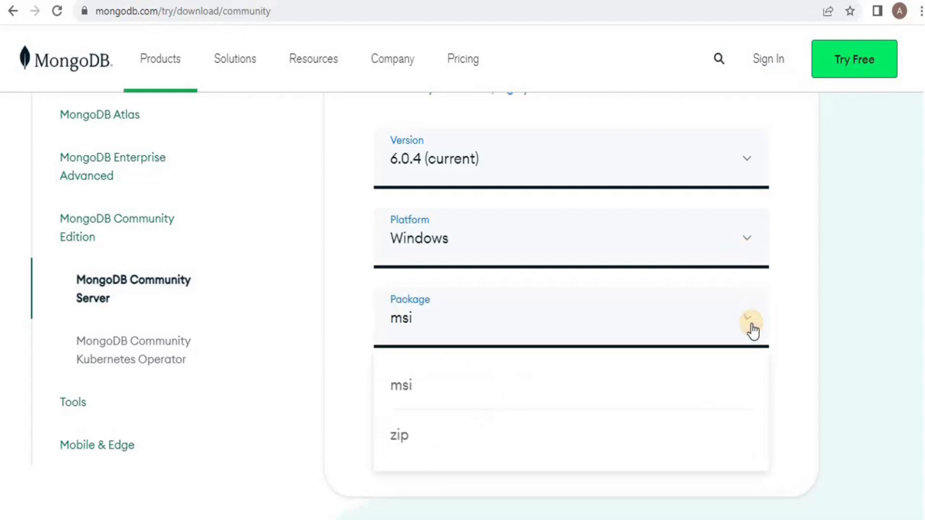
left_click(401, 384)
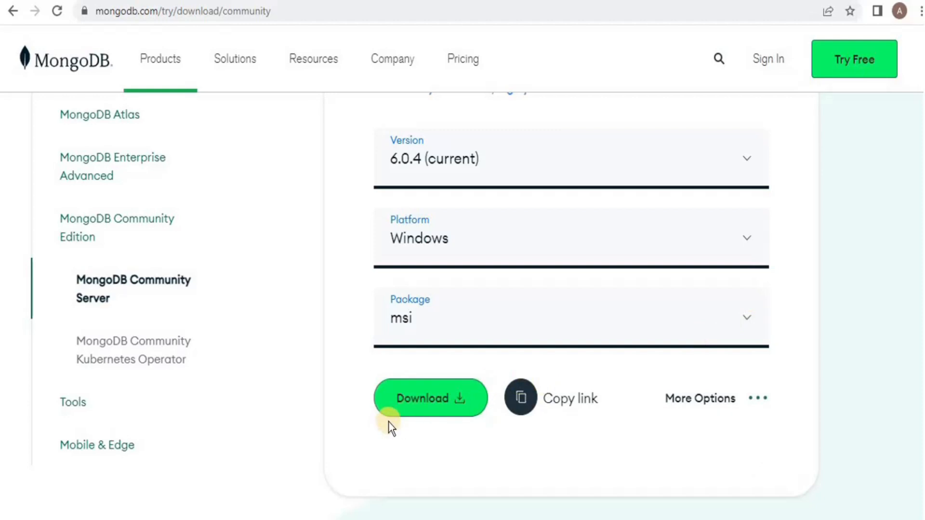
left_click(431, 399)
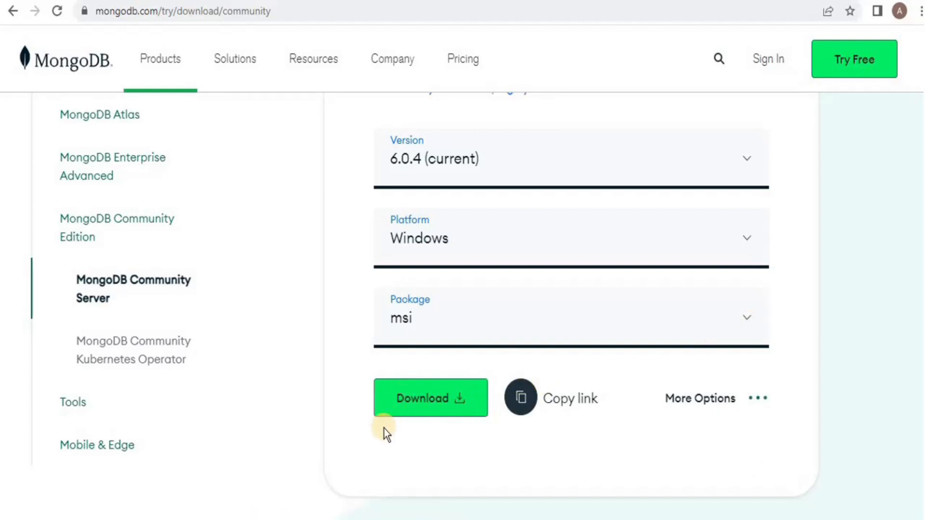
left_click(431, 397)
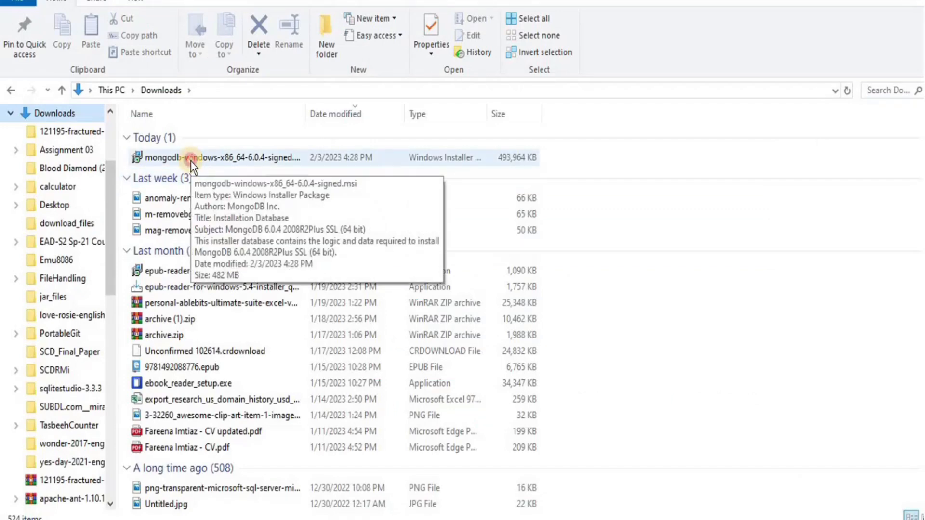
Step: Run mongodb-windows-x86_64-6.0.4-signed.msi from the Downloads folder
left_click(200, 157)
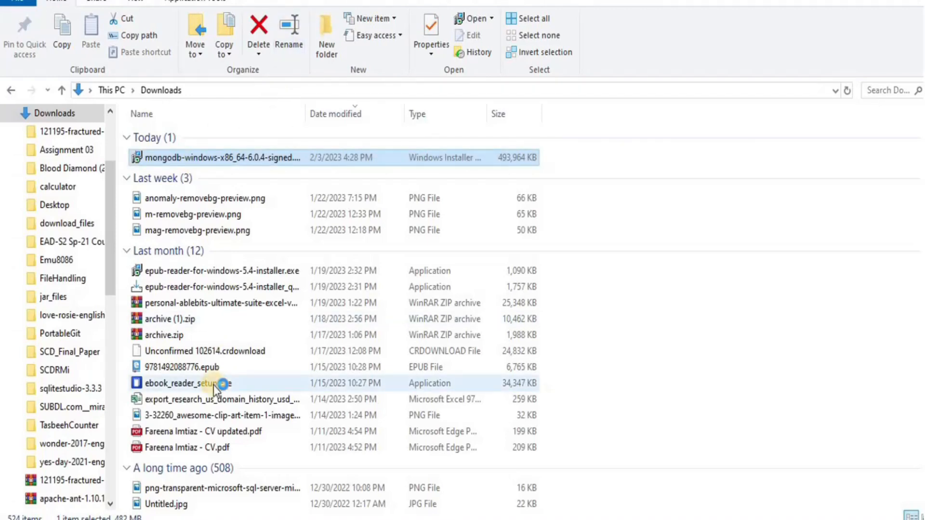
double_click(188, 383)
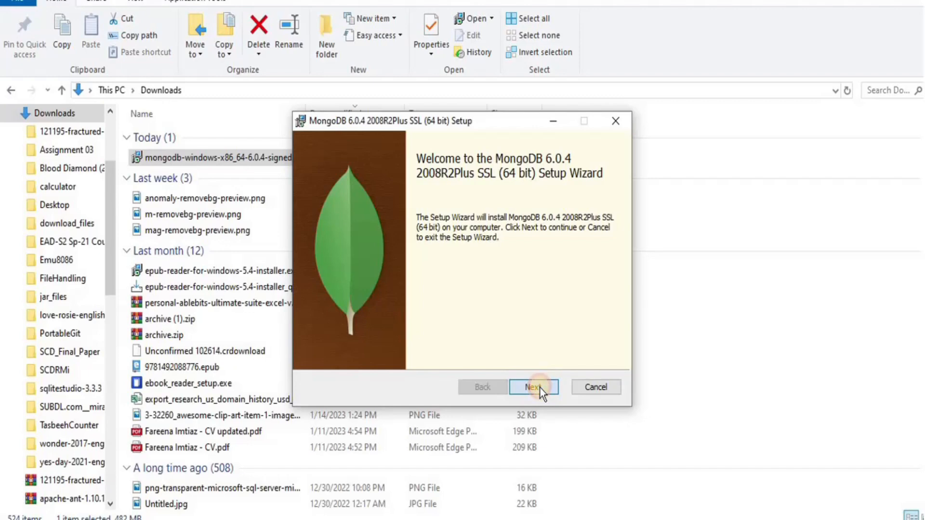
Step: Accept the MongoDB license agreement and advance to the setup type choice
left_click(534, 387)
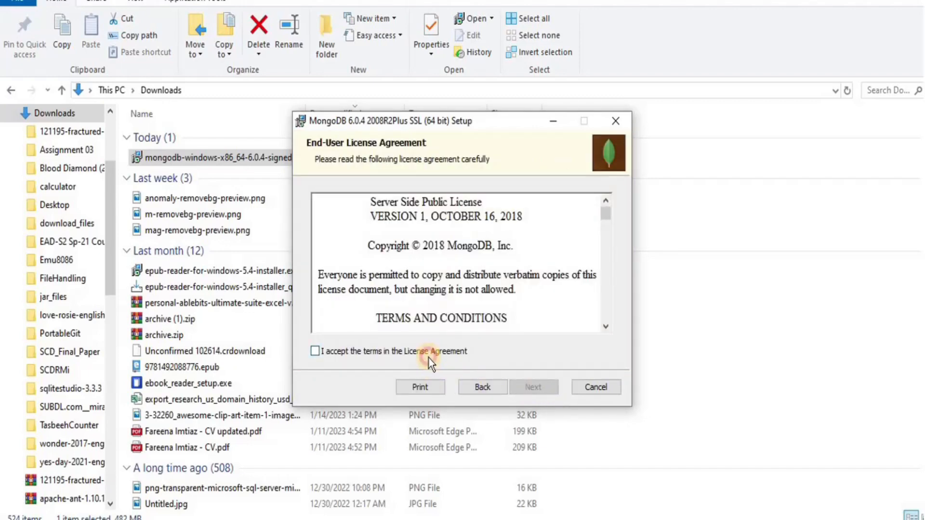
left_click(315, 352)
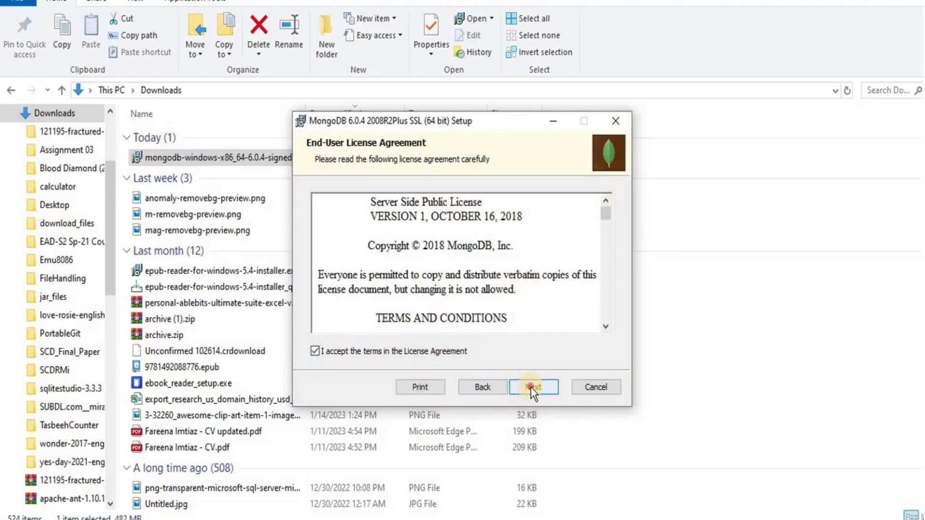
left_click(533, 387)
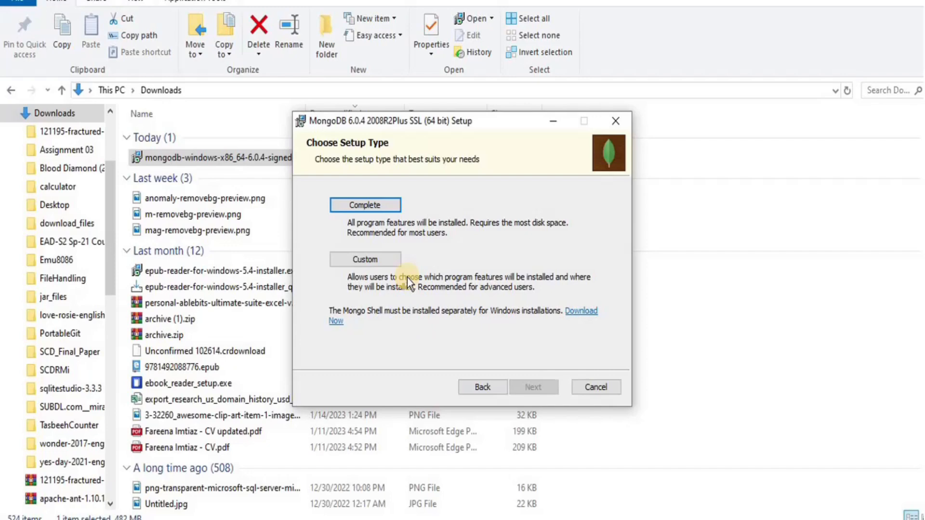
mouse_move(463, 250)
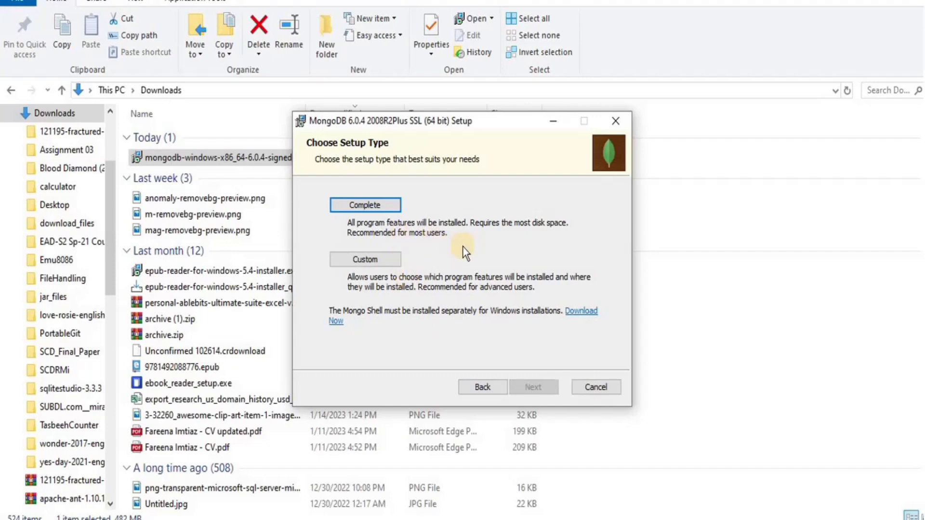
mouse_move(405, 241)
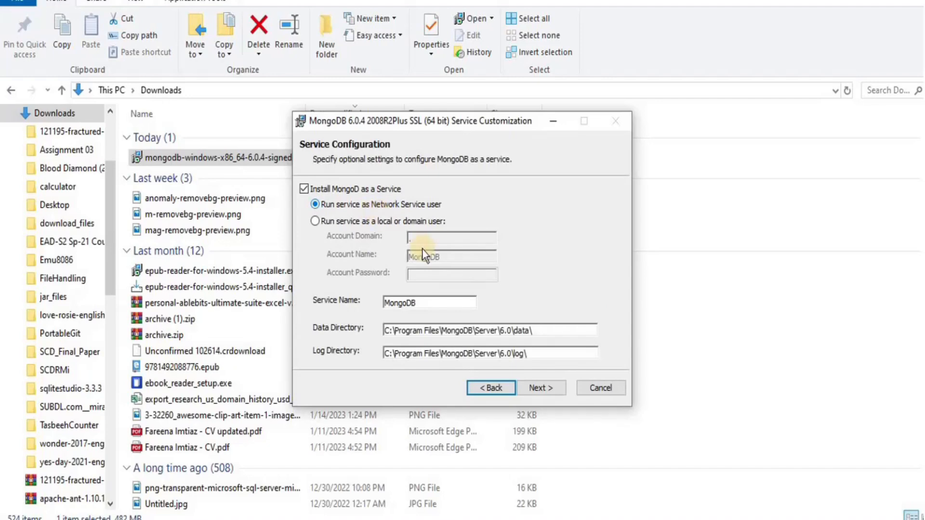
mouse_move(480, 295)
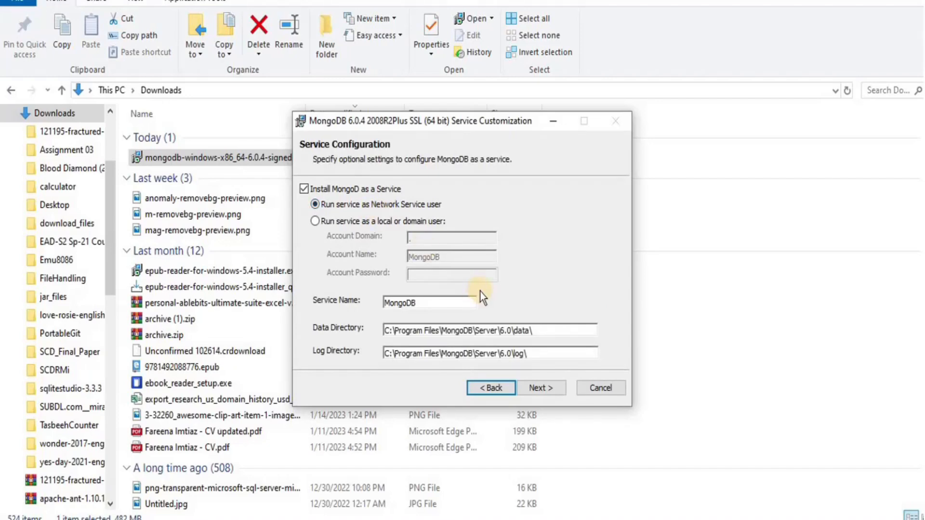
mouse_move(518, 314)
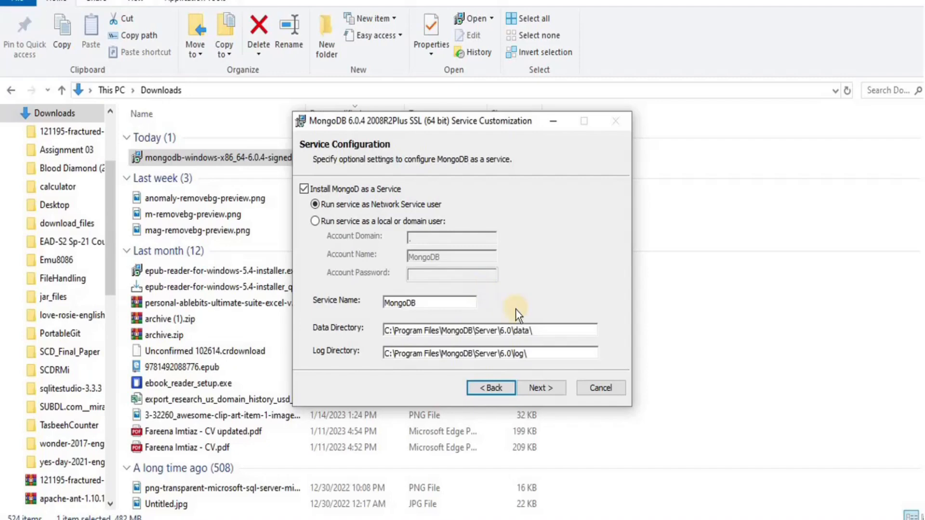
Step: Keep MongoD as a service with default data and log directories
left_click(539, 330)
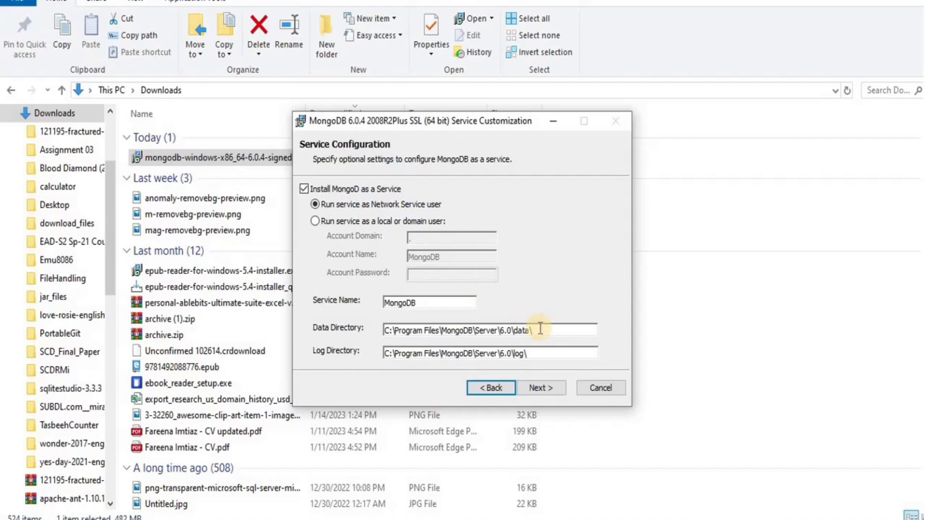
mouse_move(548, 352)
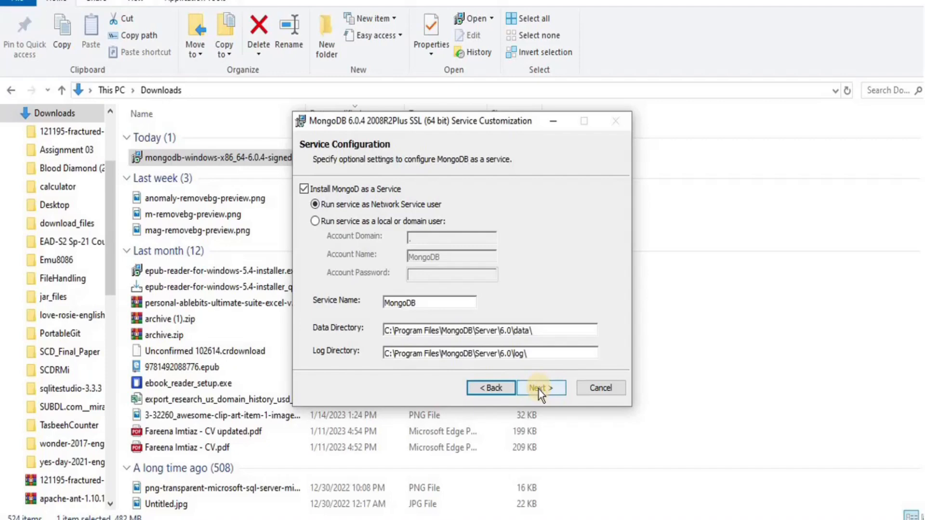
left_click(538, 387)
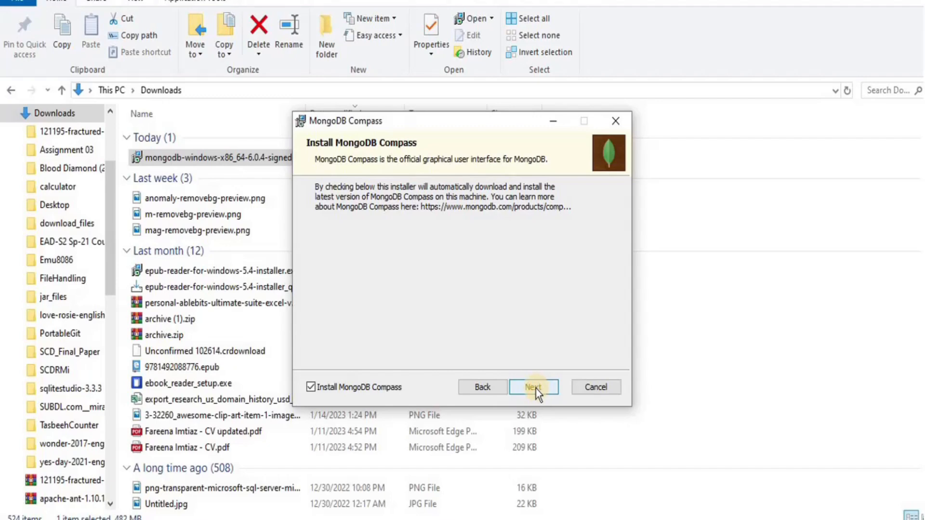
mouse_move(384, 395)
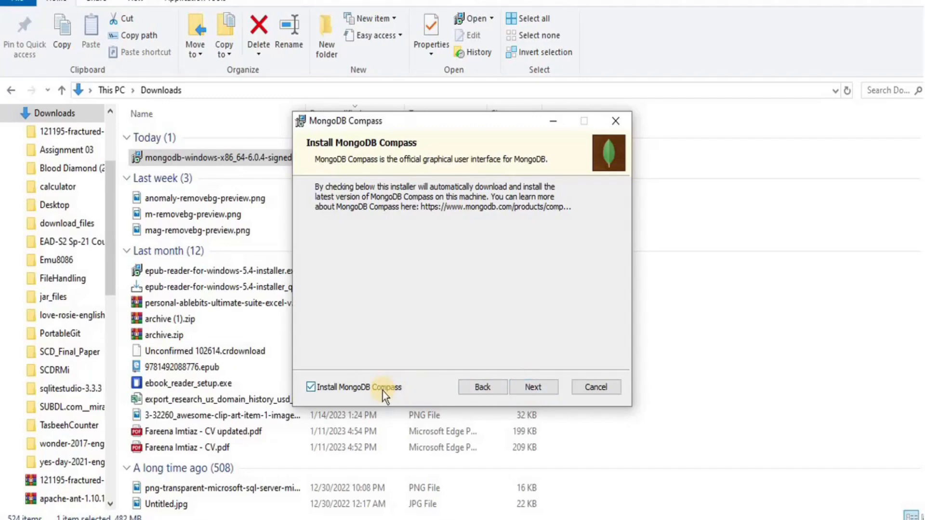
mouse_move(530, 371)
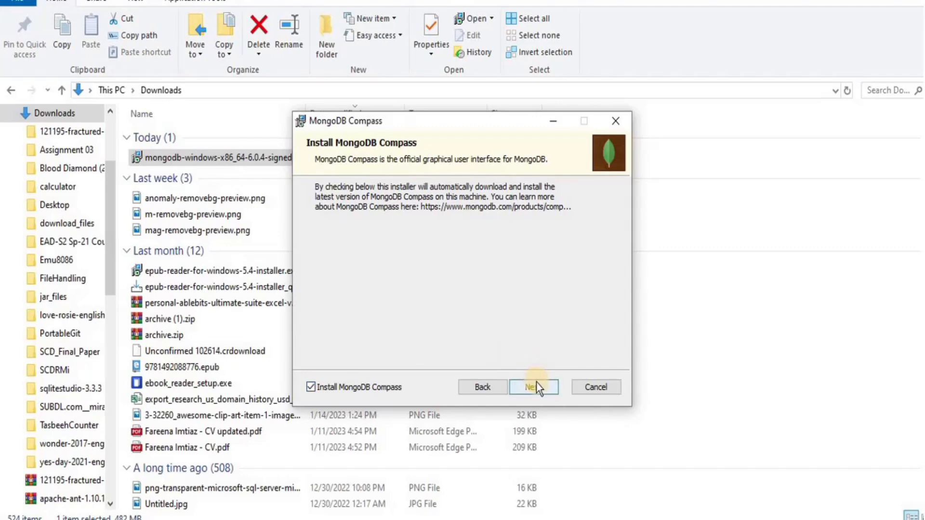
Step: Install MongoDB 6.0.4 with Compass included, approving the installation prompt
left_click(533, 387)
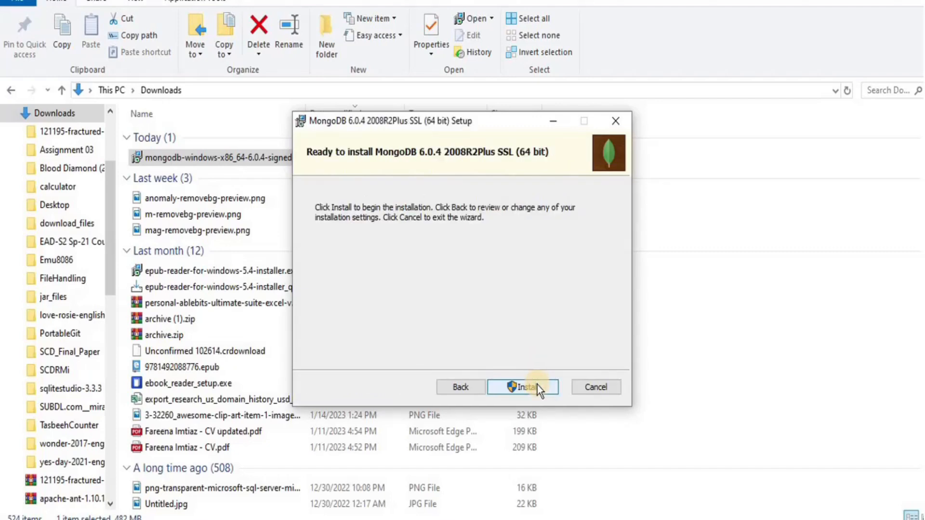
left_click(522, 387)
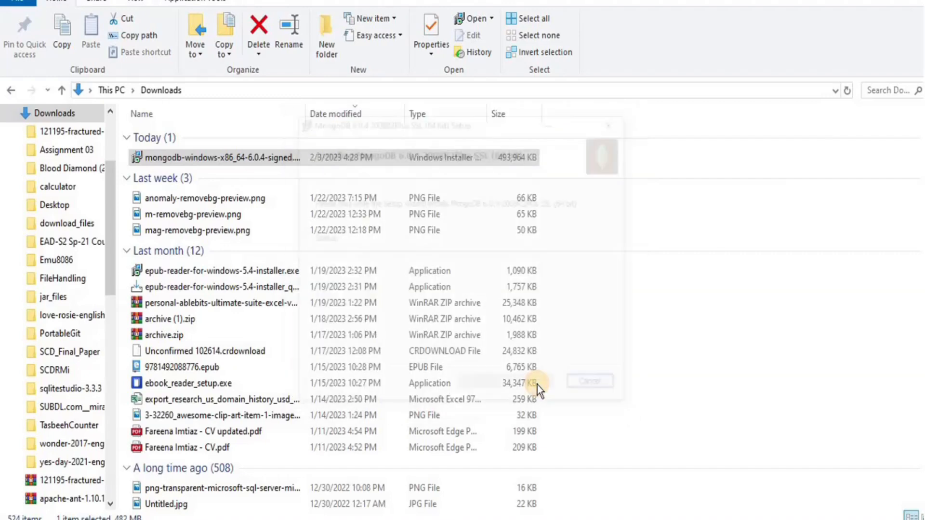
left_click(532, 387)
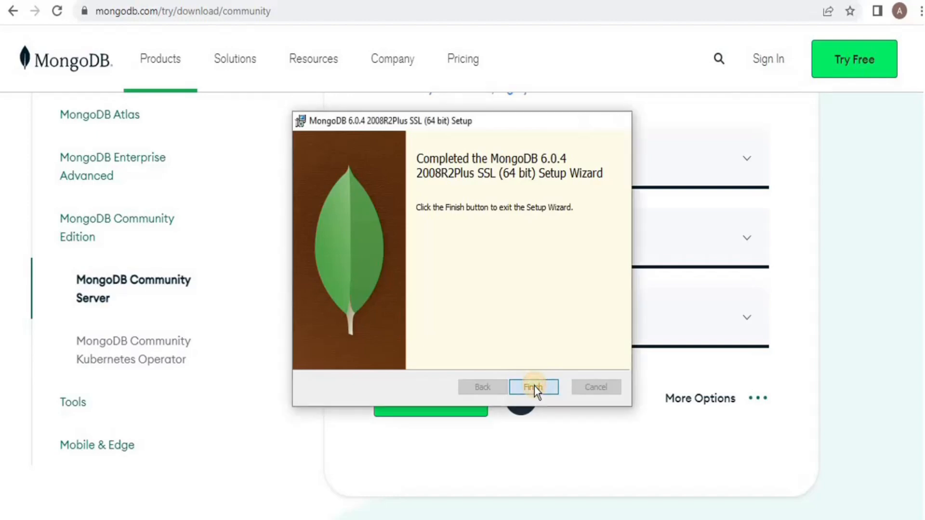
Step: Exit the finished wizard and scroll to the MongoDB Shell download options
left_click(533, 387)
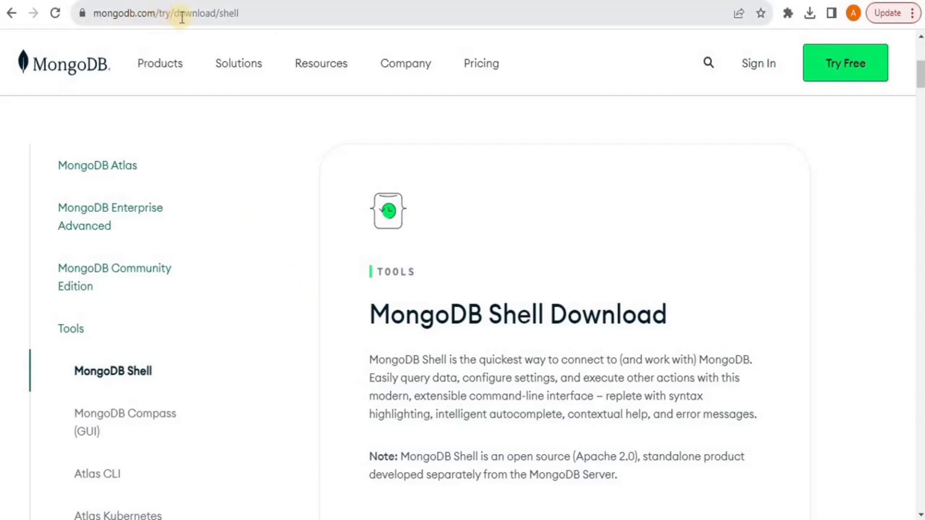
mouse_move(307, 109)
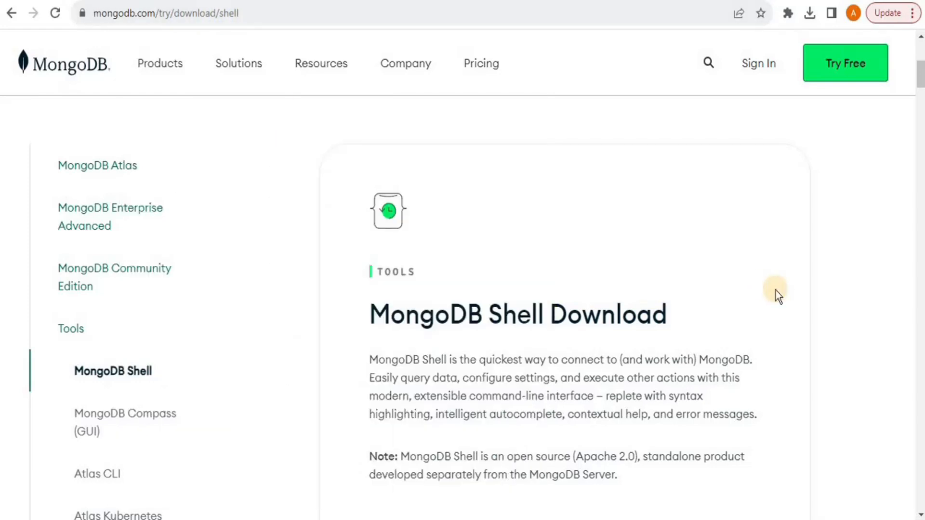
scroll("down", 3)
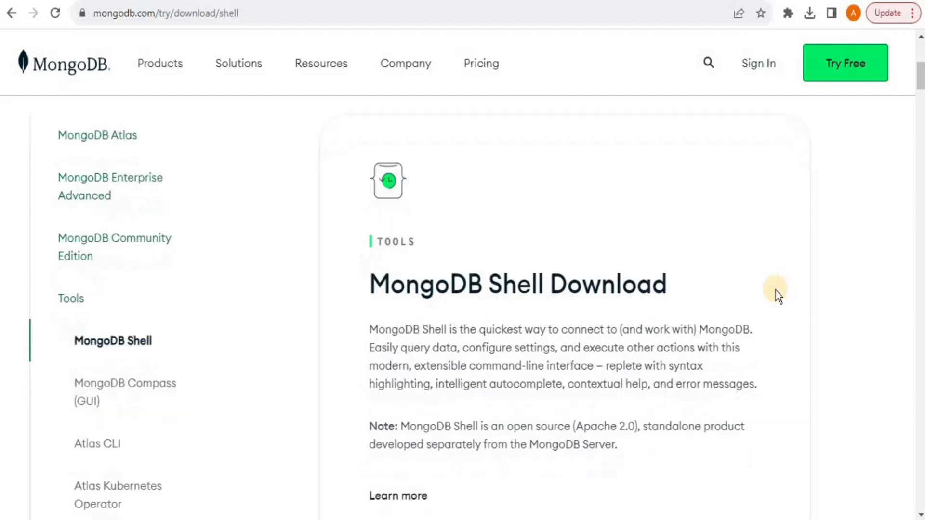
scroll("down", 3)
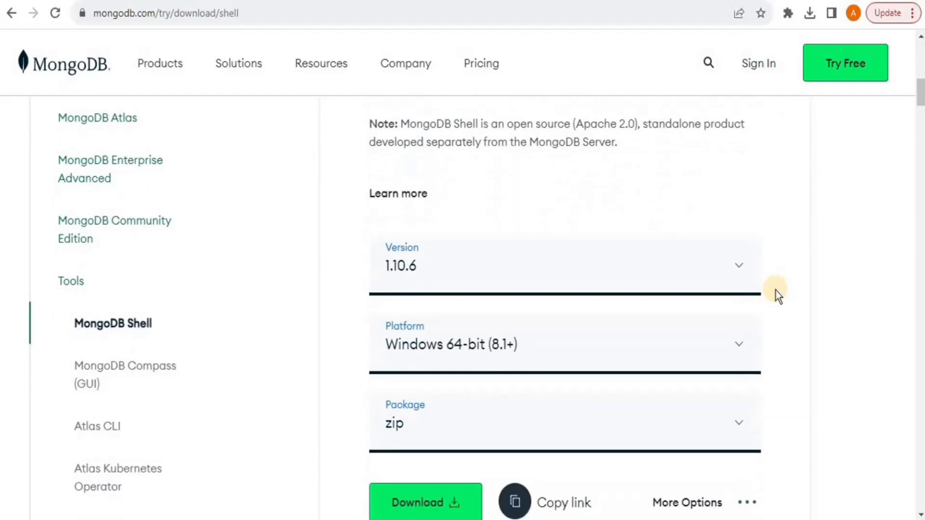
scroll("down", 3)
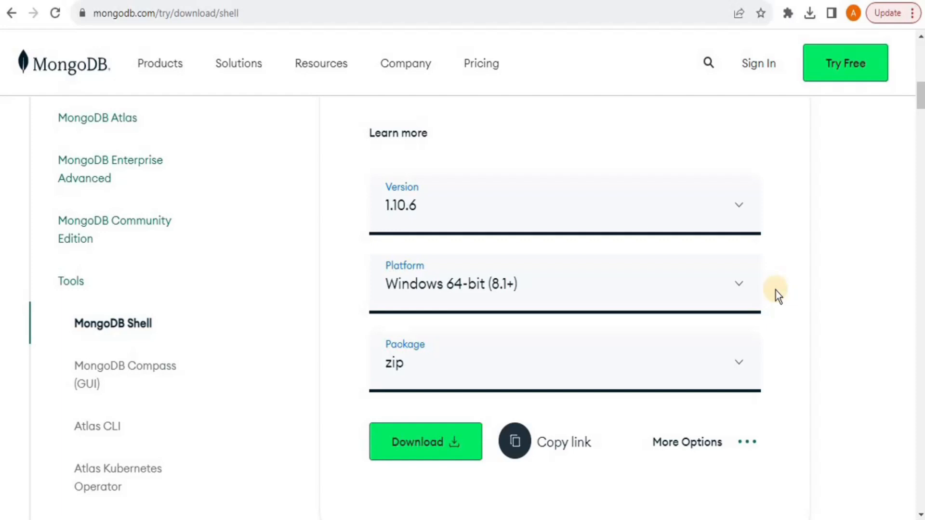
mouse_move(569, 209)
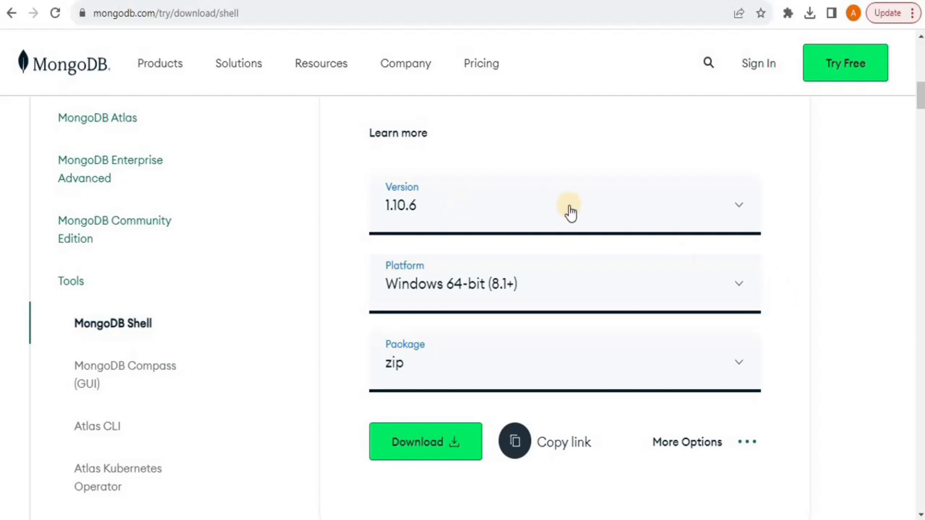
mouse_move(561, 286)
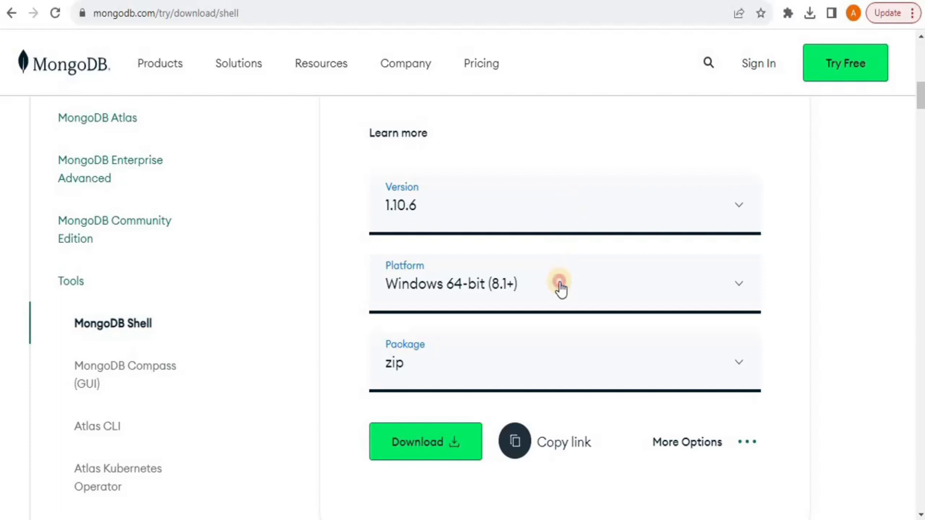
Step: Open the MongoDB Shell platform dropdown to show Windows 64-bit (8.1+) (MSI)
left_click(560, 283)
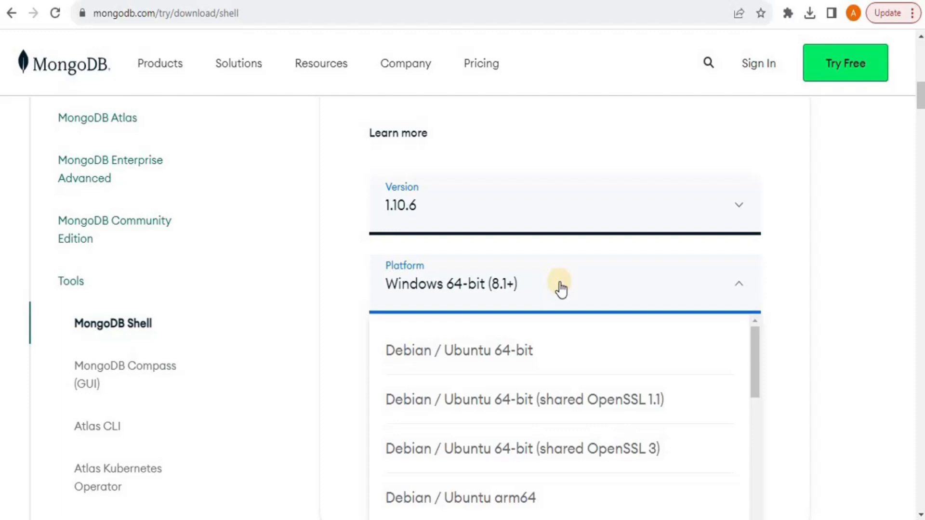
mouse_move(561, 285)
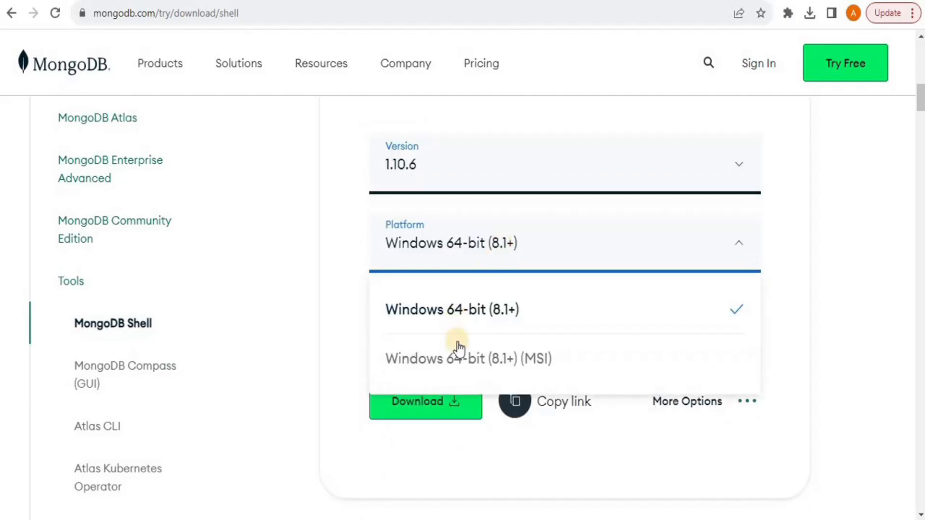
mouse_move(509, 362)
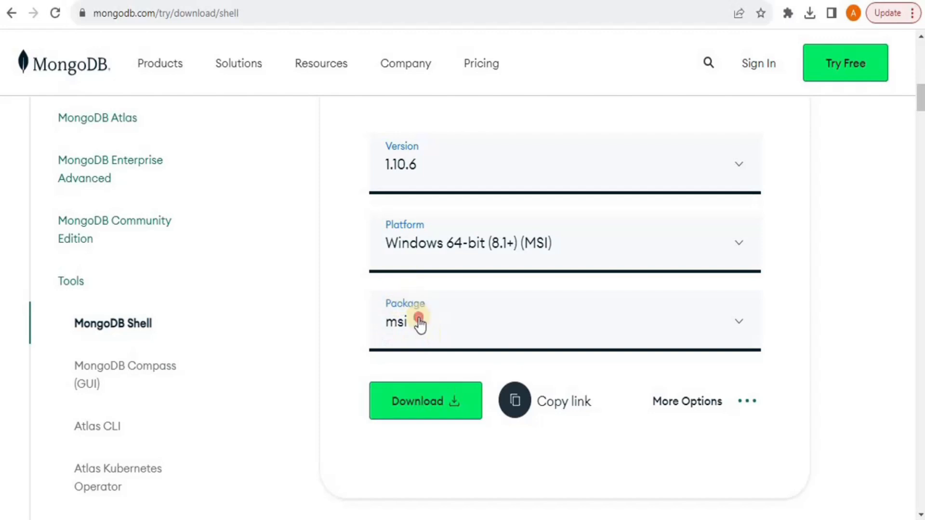
mouse_move(819, 288)
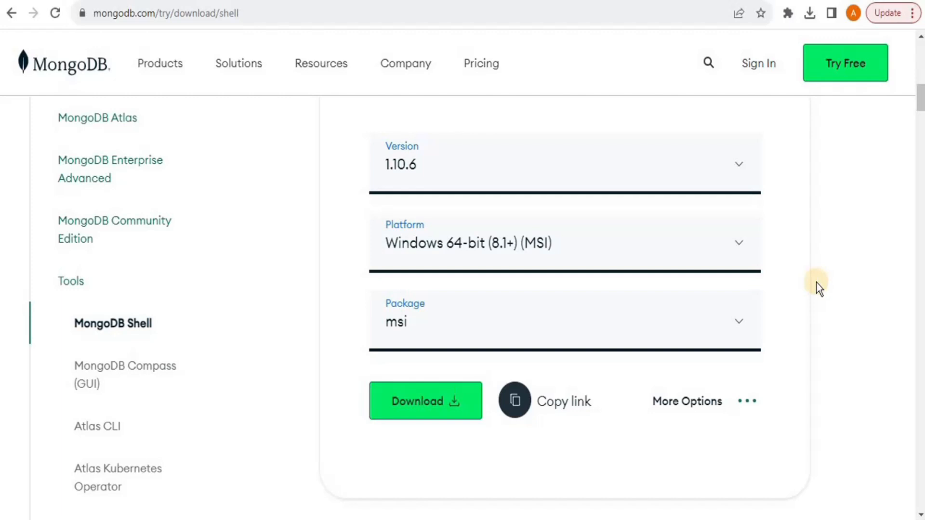
mouse_move(656, 378)
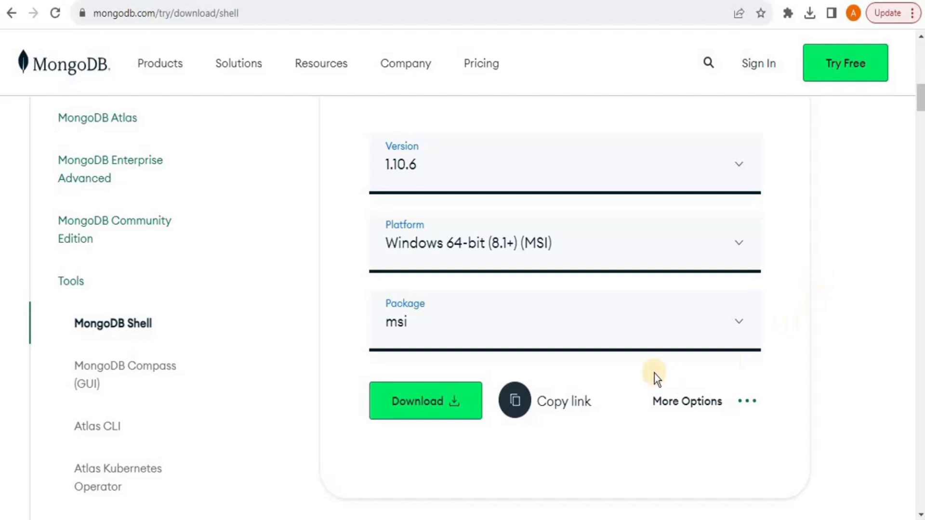
mouse_move(433, 328)
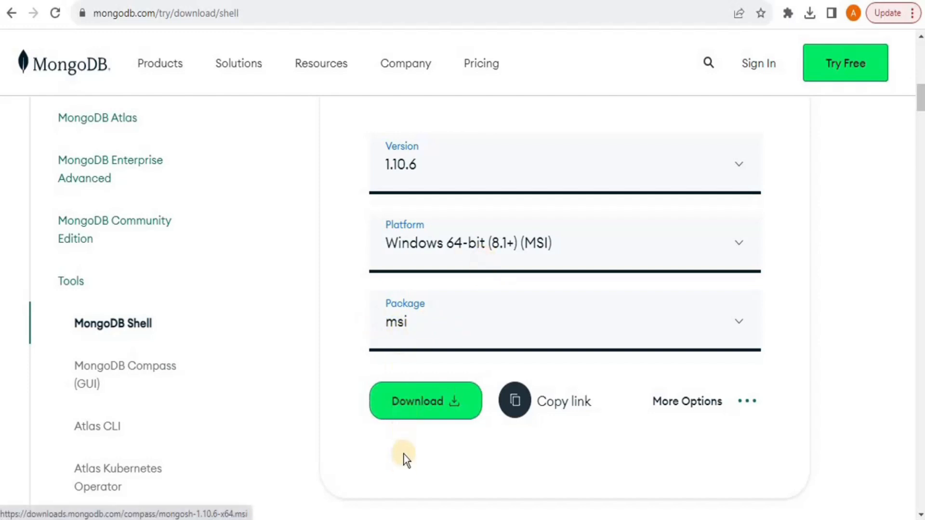
Step: Download mongosh-1.10.6-x64.msi and show it in its Downloads folder
left_click(425, 401)
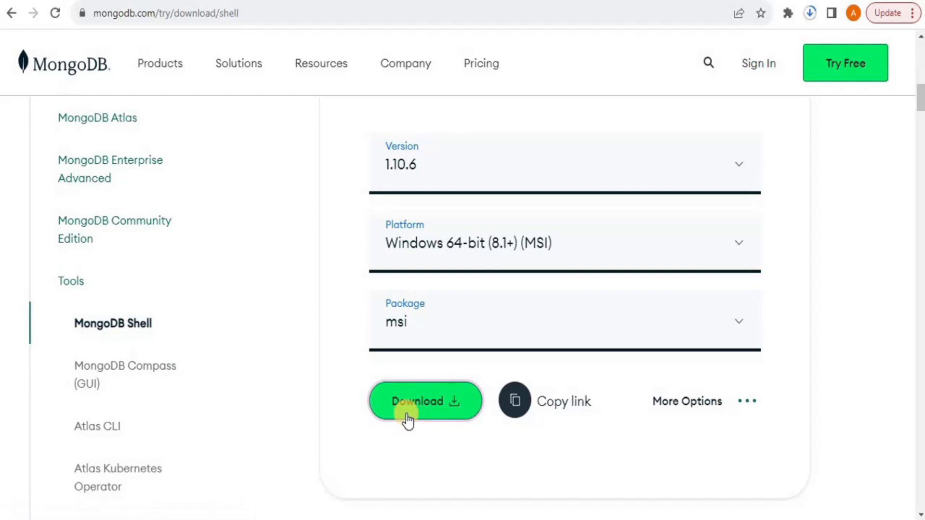
left_click(425, 401)
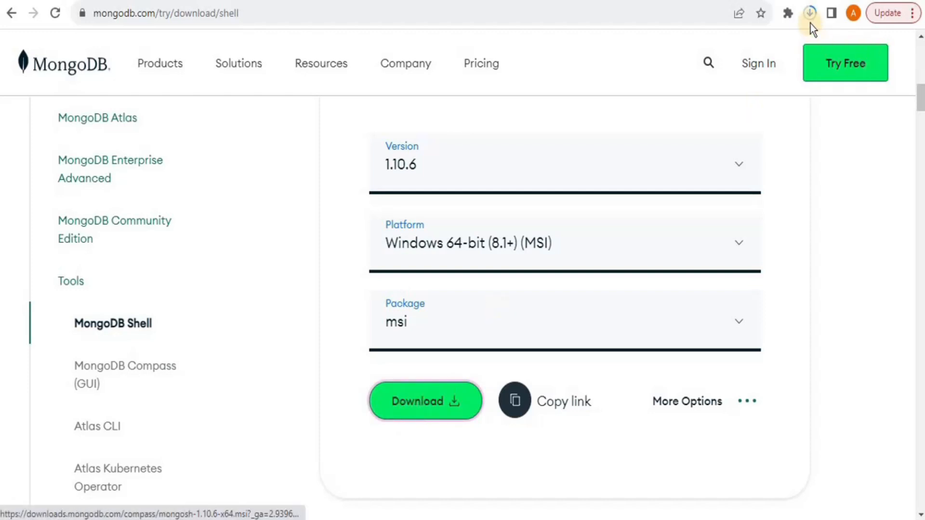
mouse_move(810, 13)
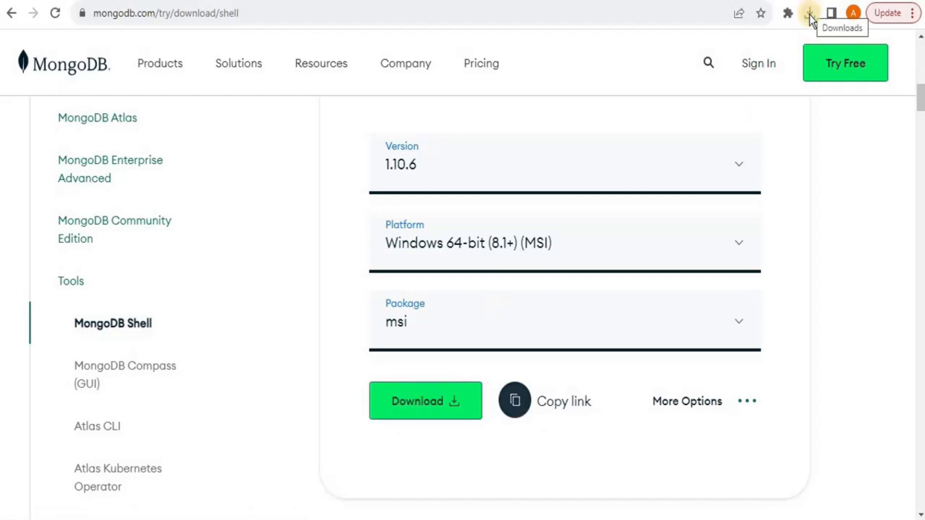
left_click(810, 13)
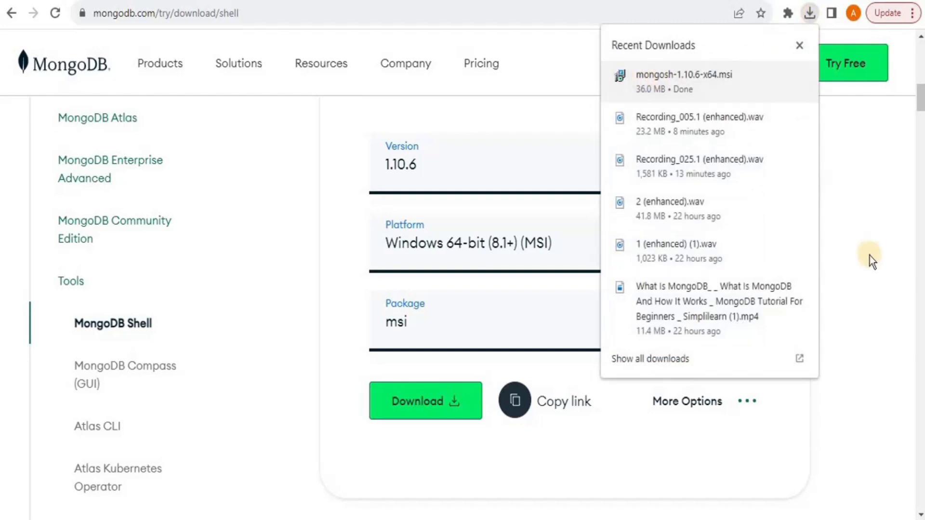
left_click(800, 45)
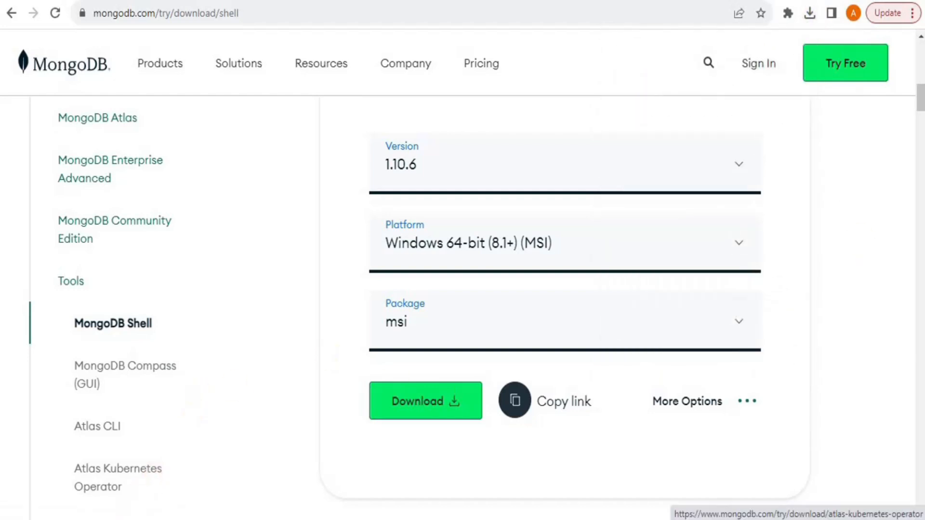
left_click(425, 401)
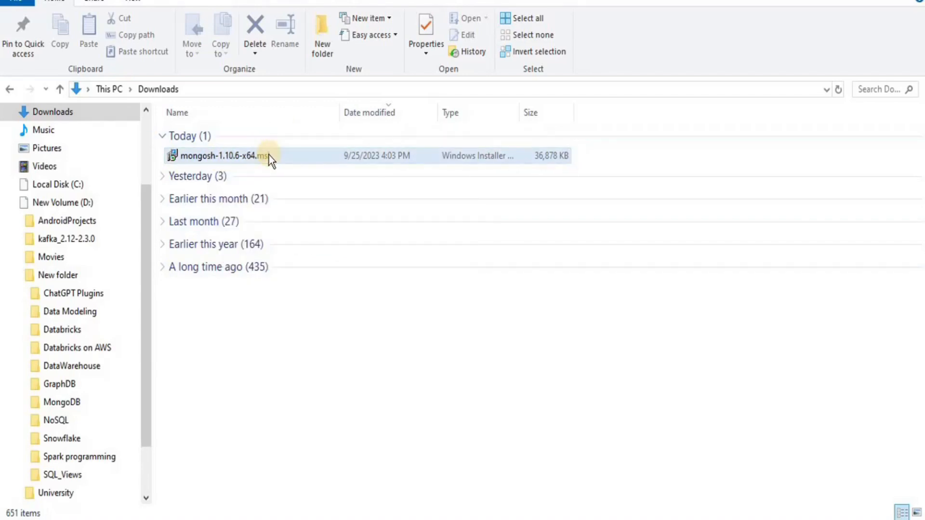
Step: Launch mongosh-1.10.6-x64.msi and accept the welcome page and default destination folder
double_click(221, 155)
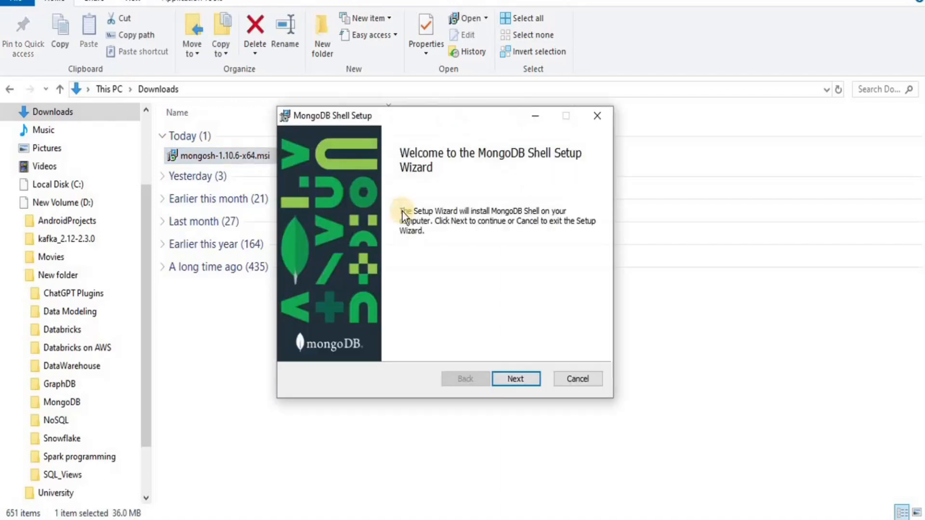
mouse_move(445, 242)
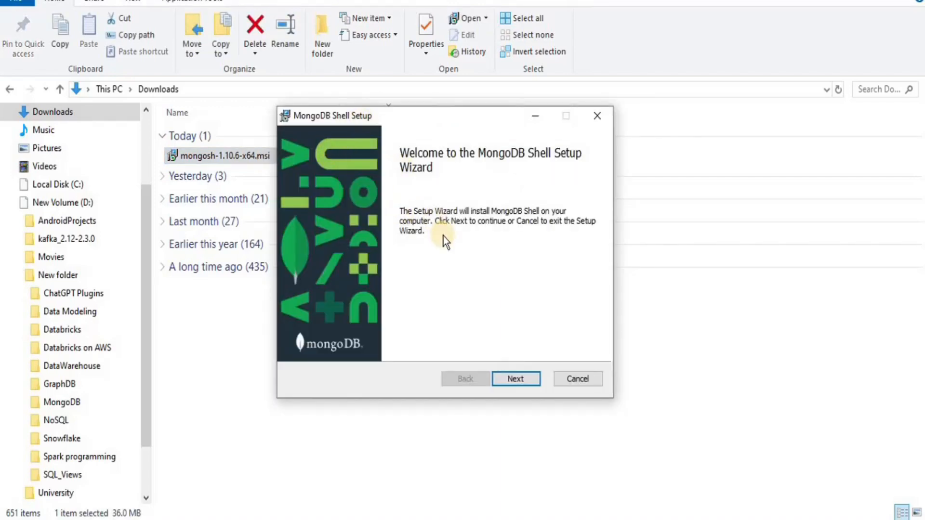
mouse_move(599, 246)
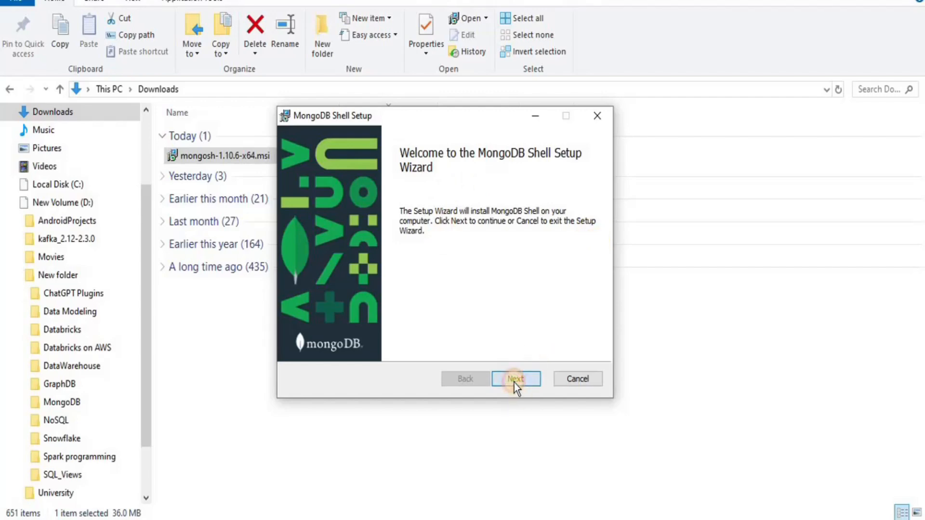
left_click(515, 379)
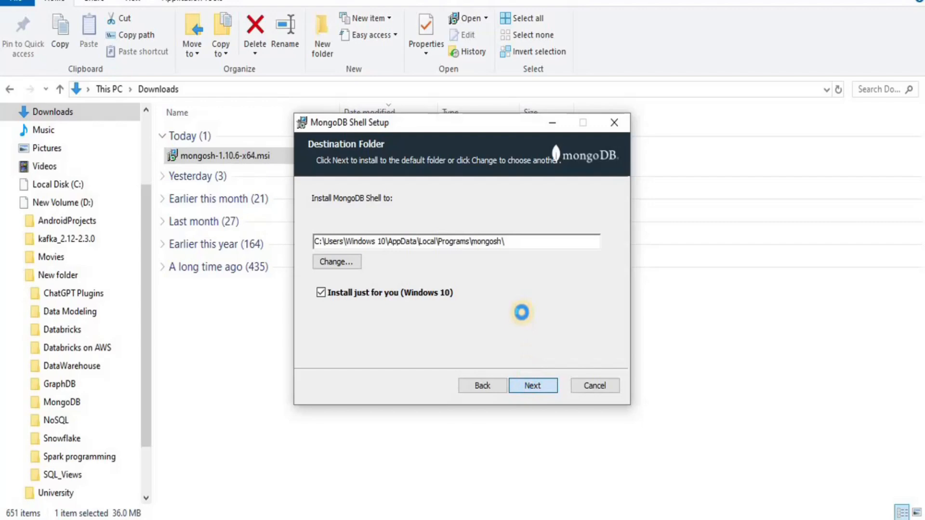
left_click(531, 385)
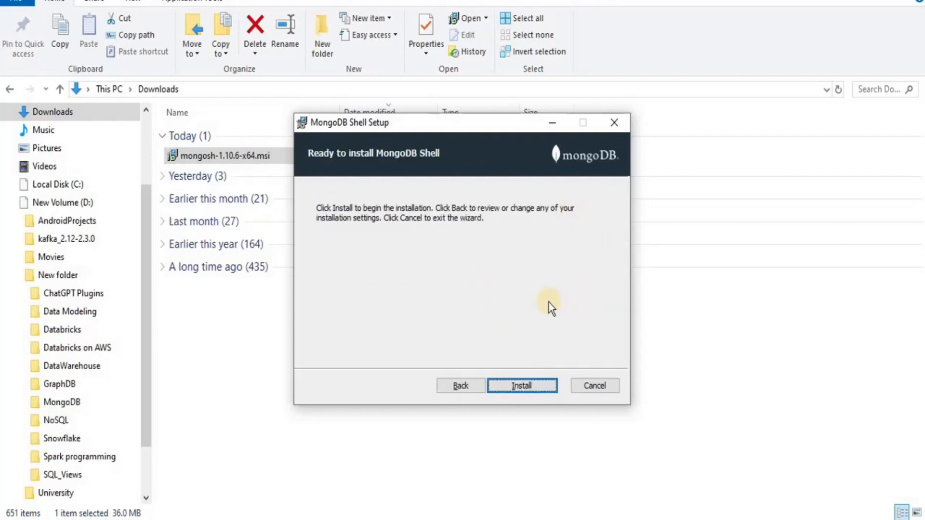
mouse_move(540, 260)
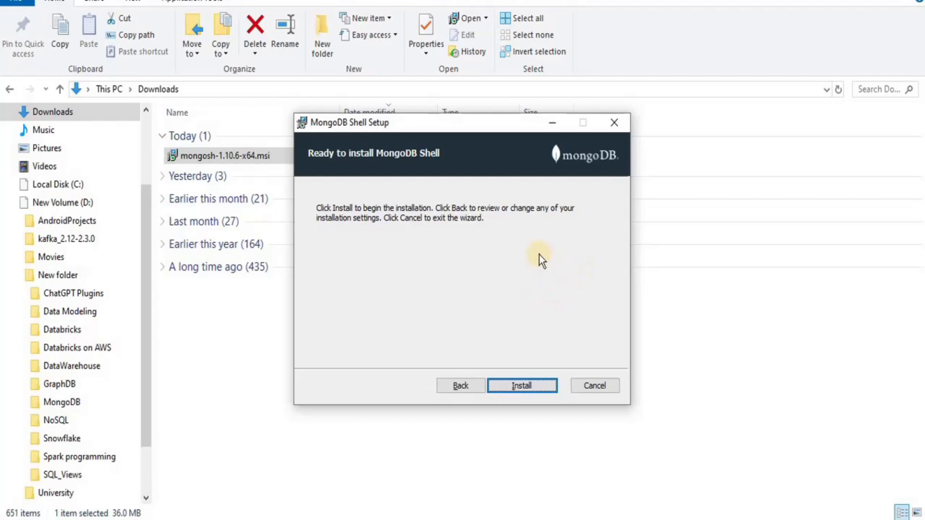
mouse_move(300, 382)
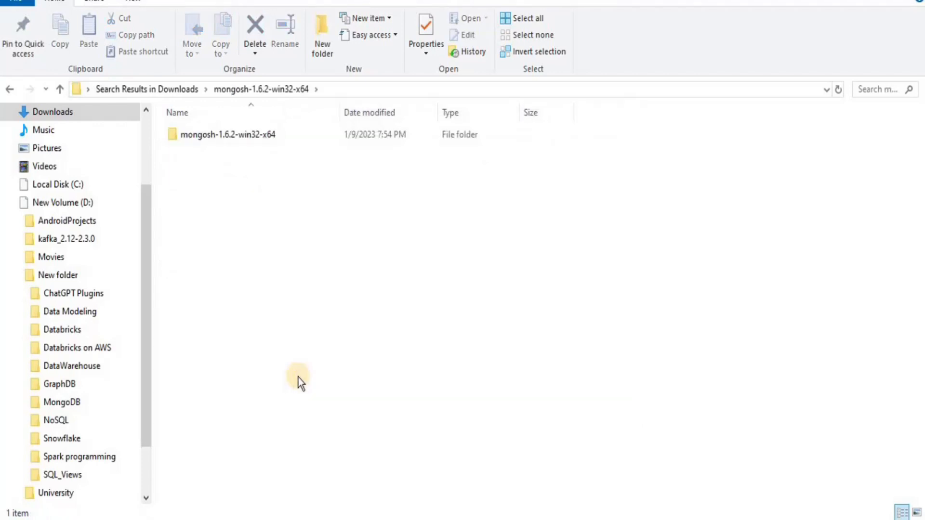
mouse_move(228, 134)
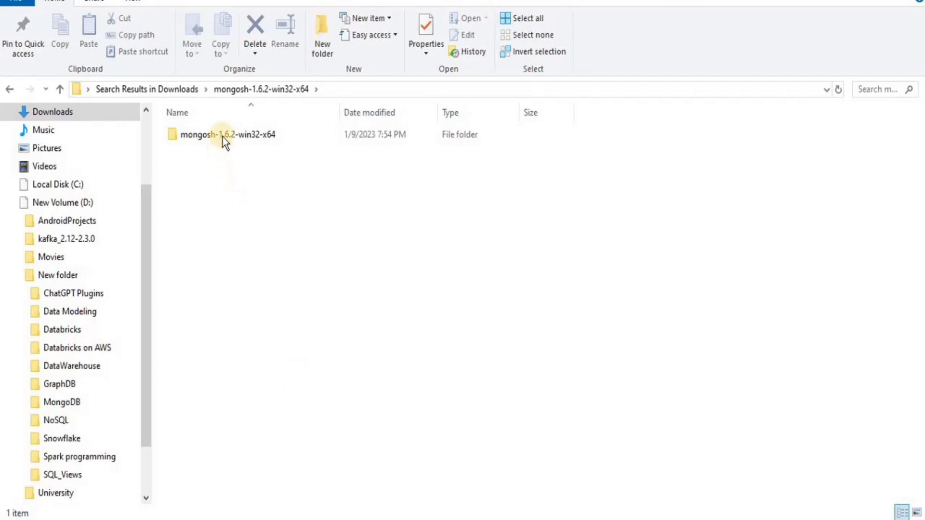
Step: Open mongosh-1.6.2-win32-x64\bin and run mongosh.exe
double_click(228, 134)
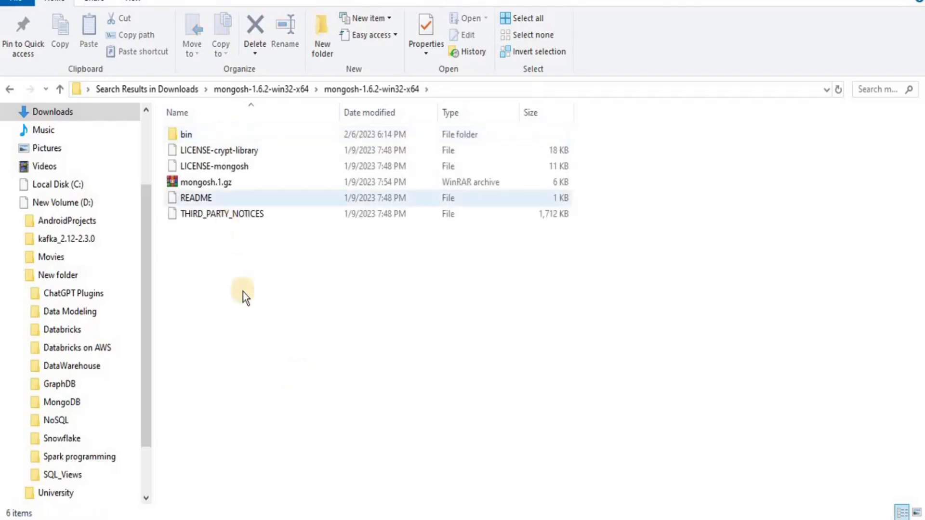
left_click(186, 133)
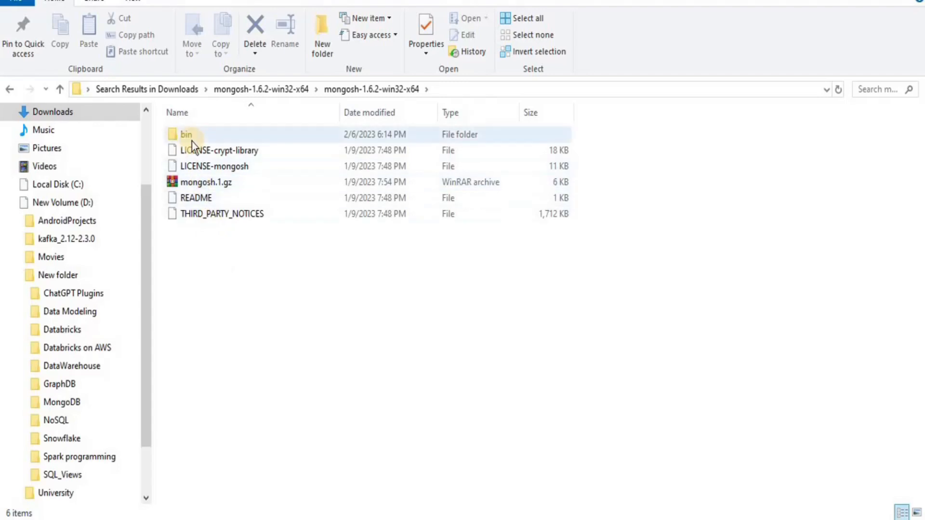
double_click(186, 135)
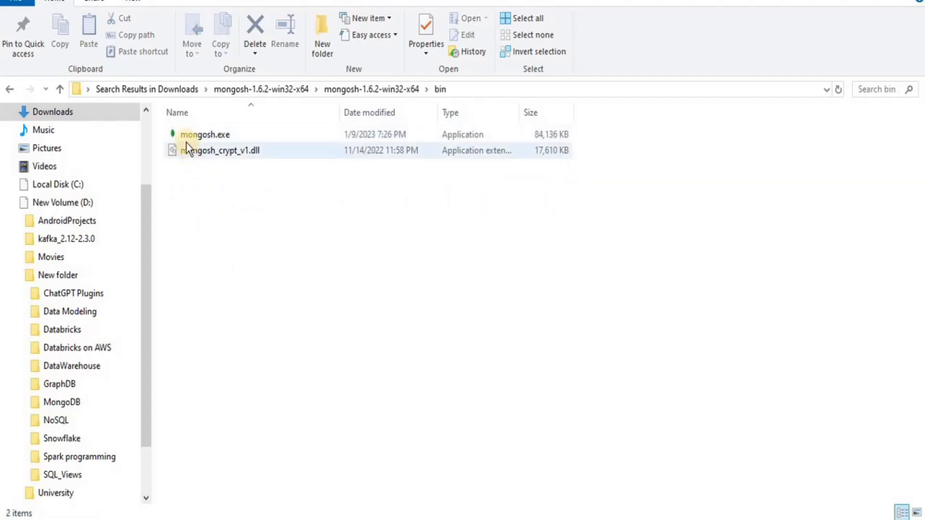
mouse_move(204, 134)
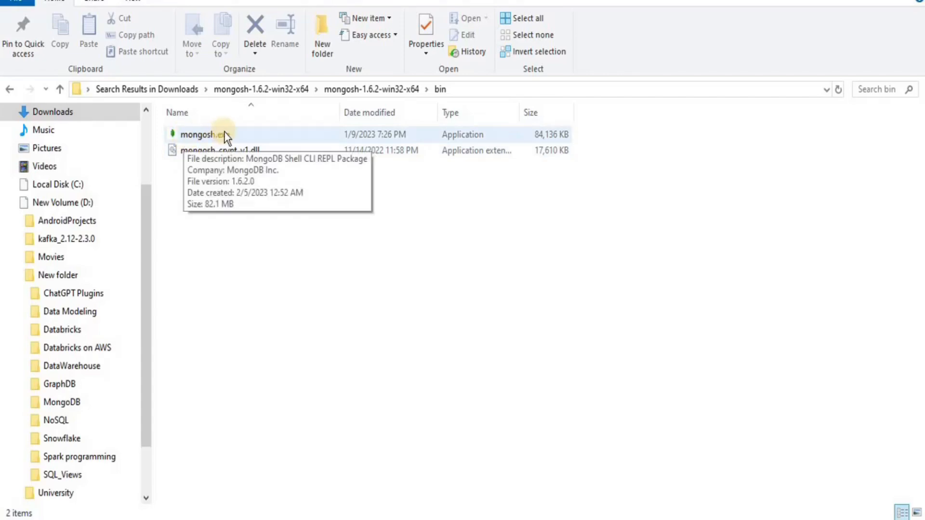
left_click(198, 134)
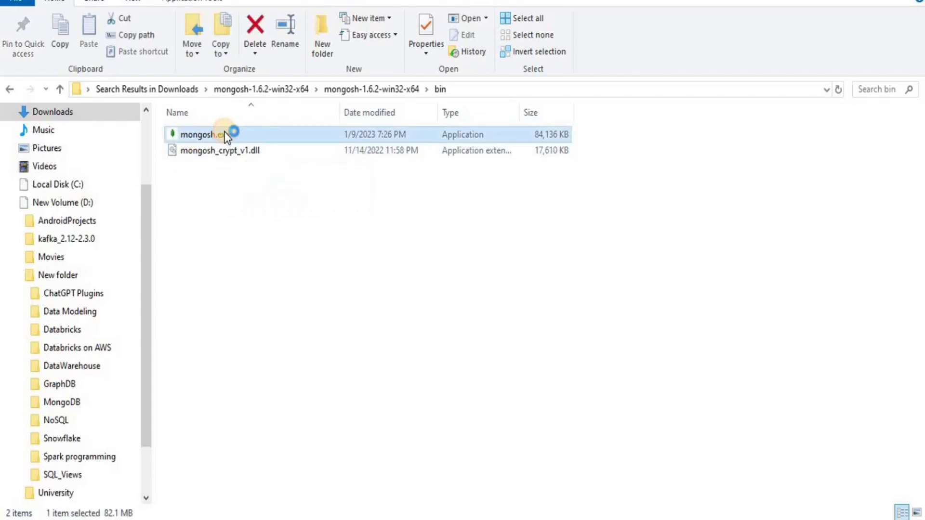
double_click(198, 135)
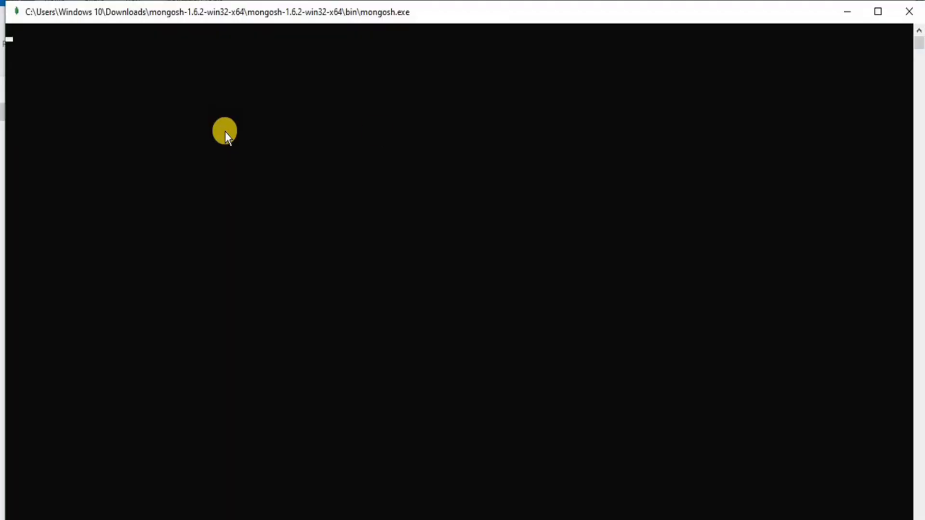
mouse_move(521, 188)
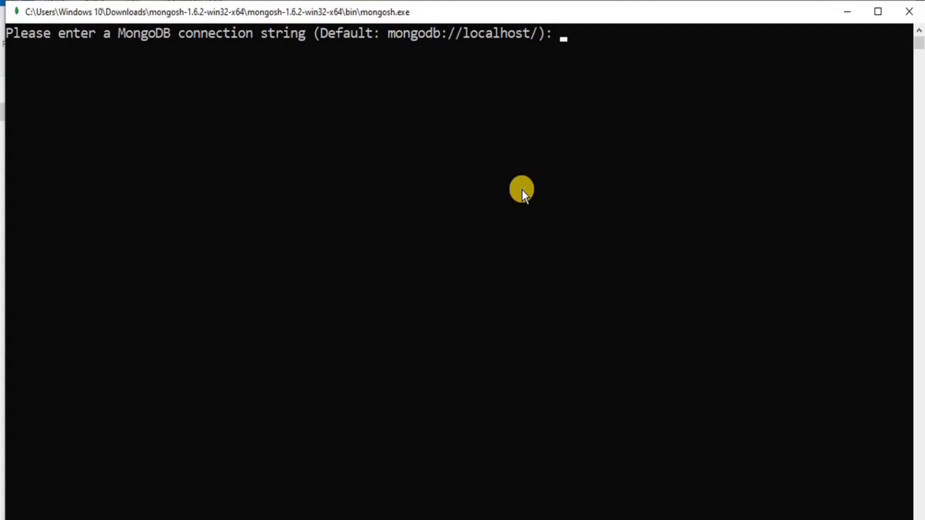
mouse_move(909, 11)
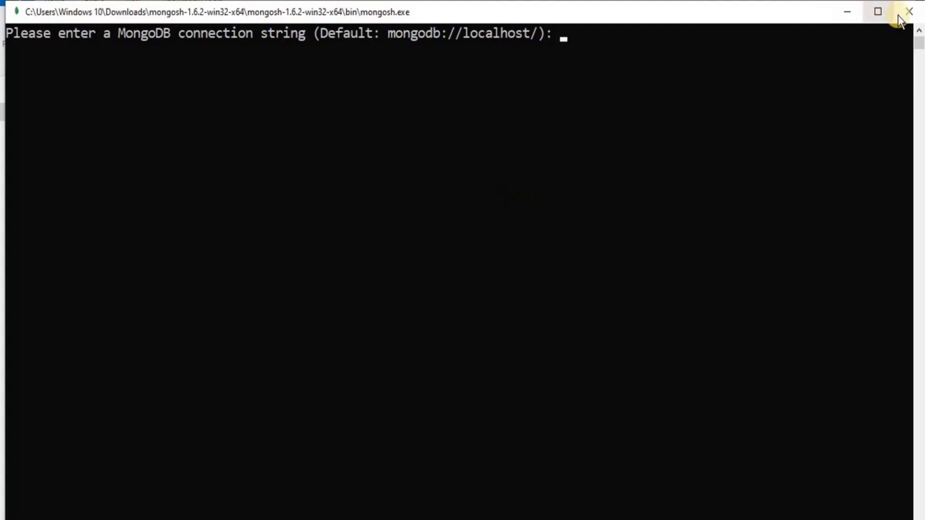
Step: Close the mongosh window prompting for a connection string
left_click(909, 11)
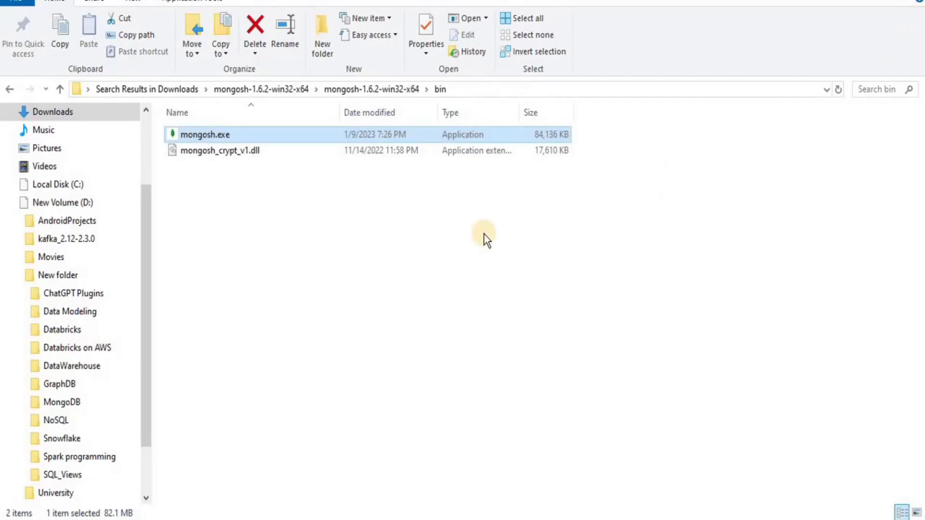
mouse_move(631, 224)
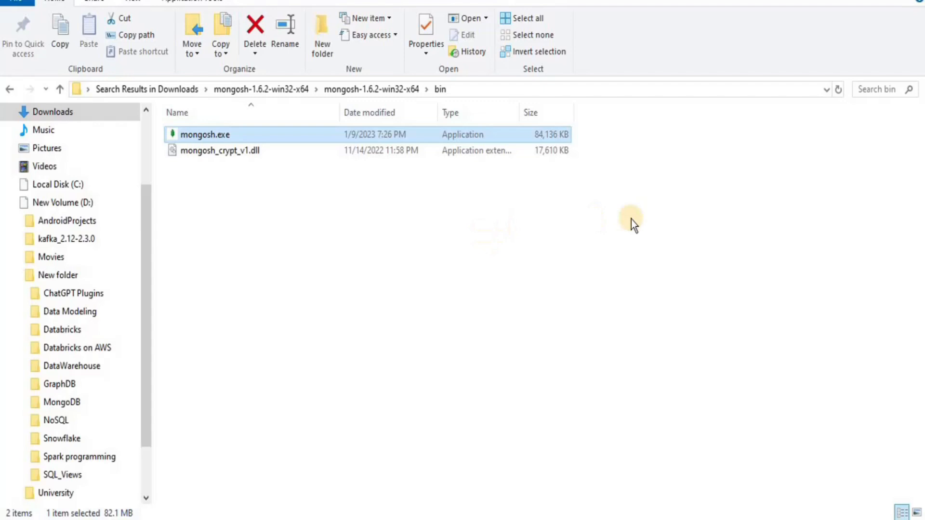
mouse_move(618, 95)
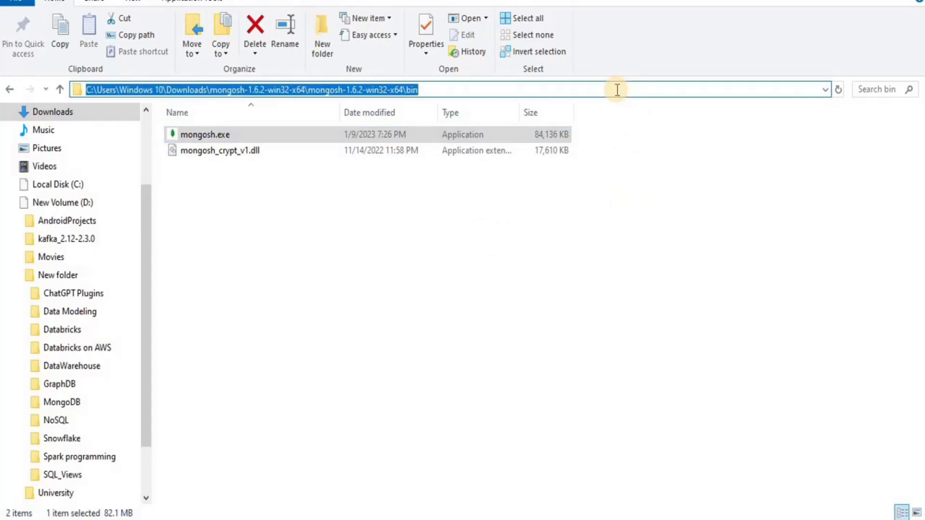
Step: Launch cmd from the address bar of the mongosh-1.6.2 bin folder
type("cmd")
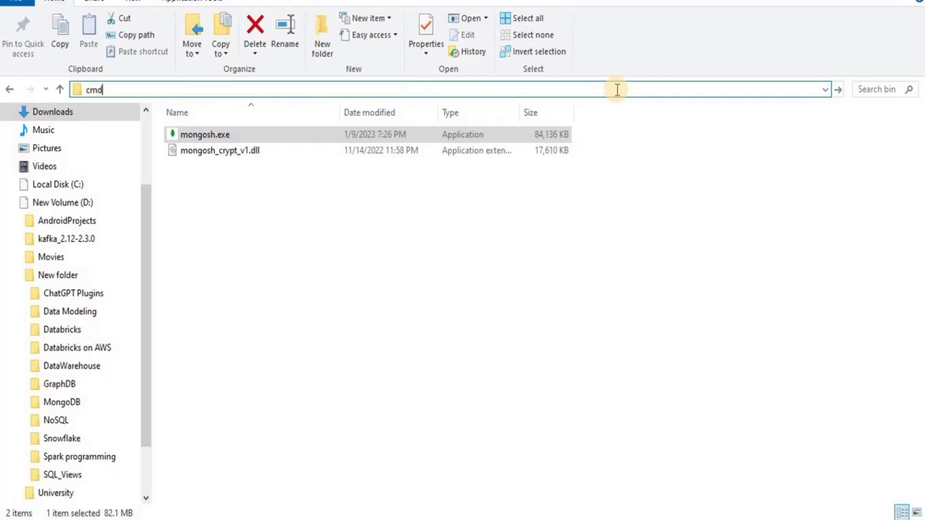
key("Return")
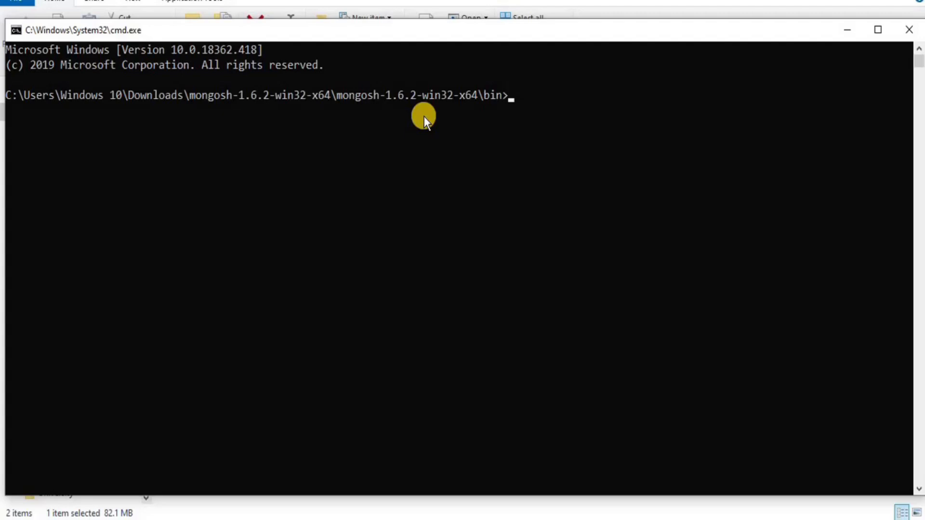
Step: Run mongosh --help and scroll back to the top of the usage listing
type("mongosh")
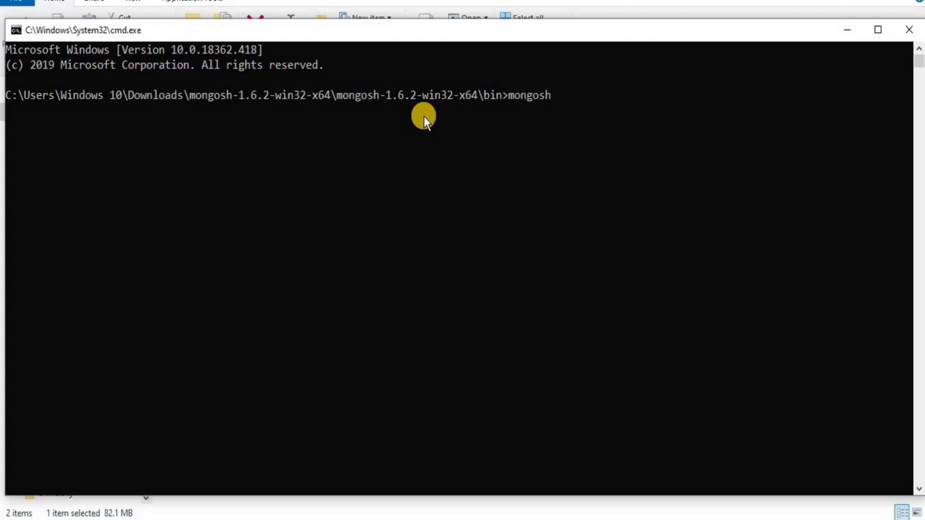
type("--he")
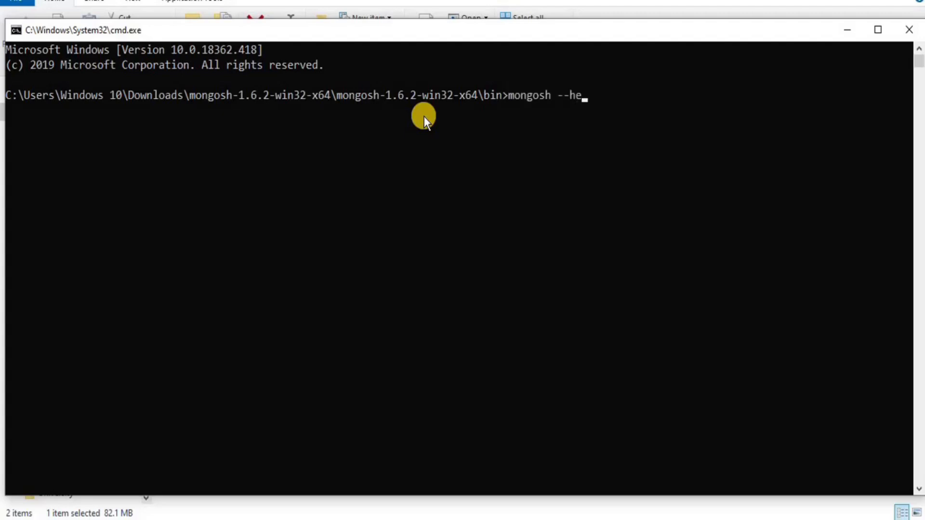
type("lp")
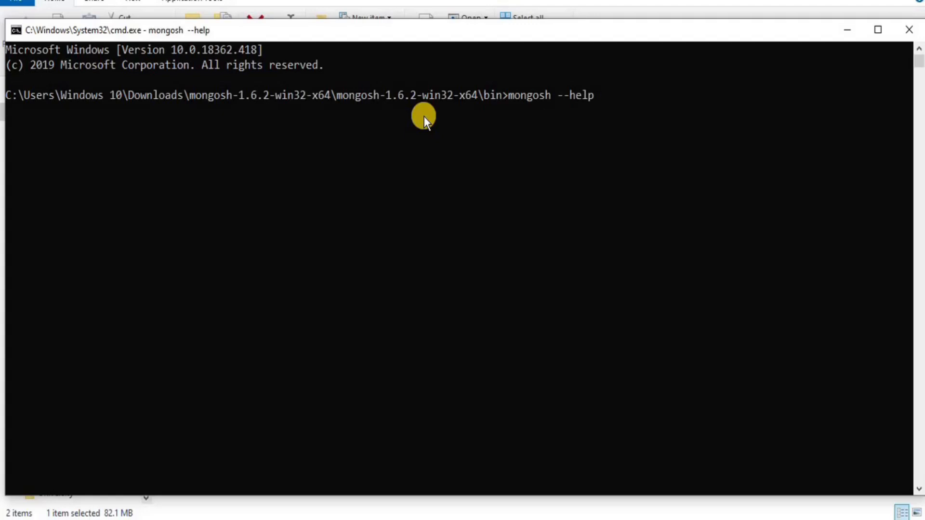
mouse_move(559, 109)
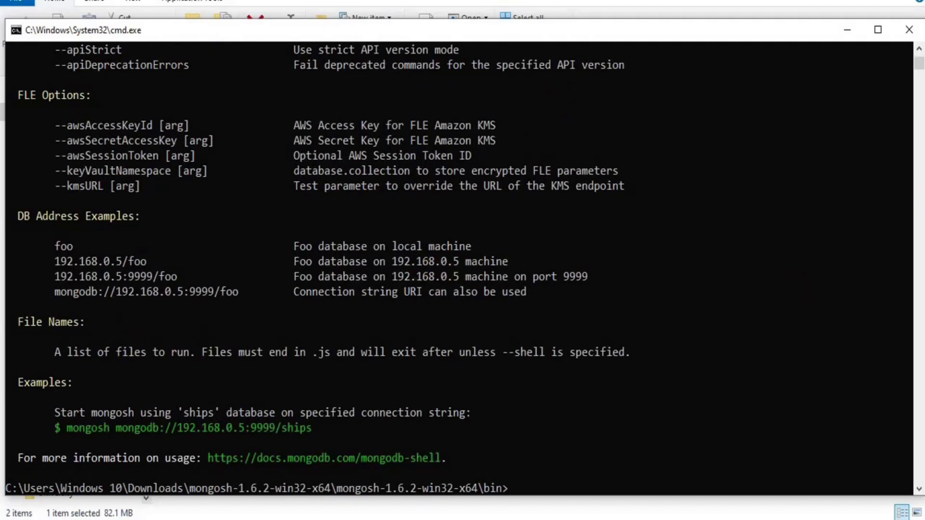
scroll("up", 3)
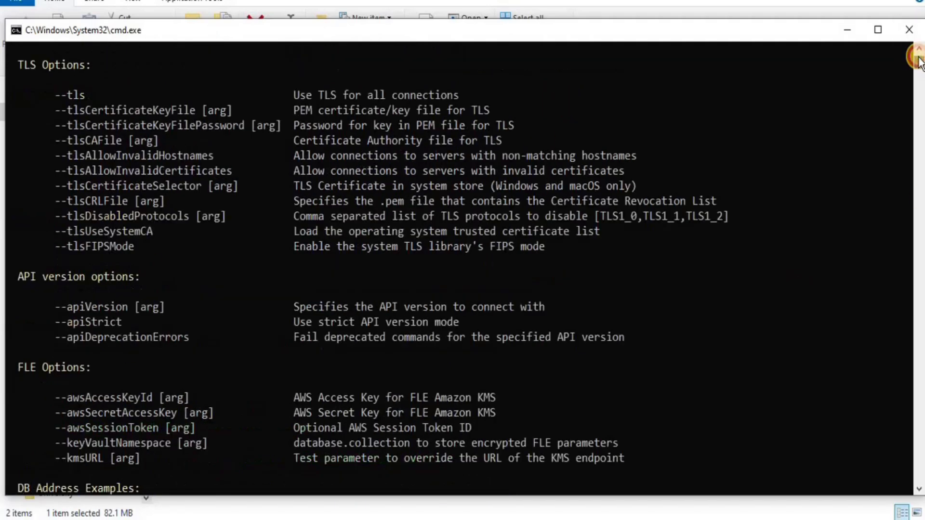
scroll("up", 3)
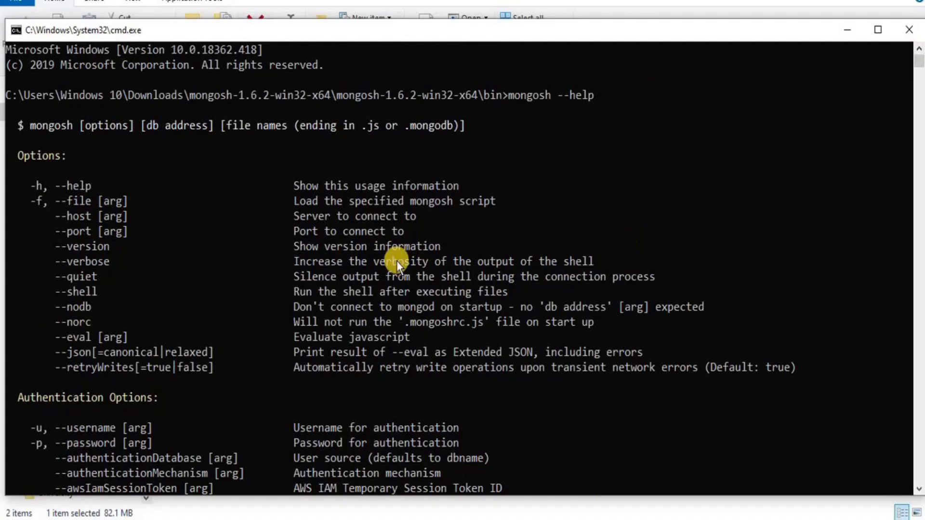
mouse_move(362, 260)
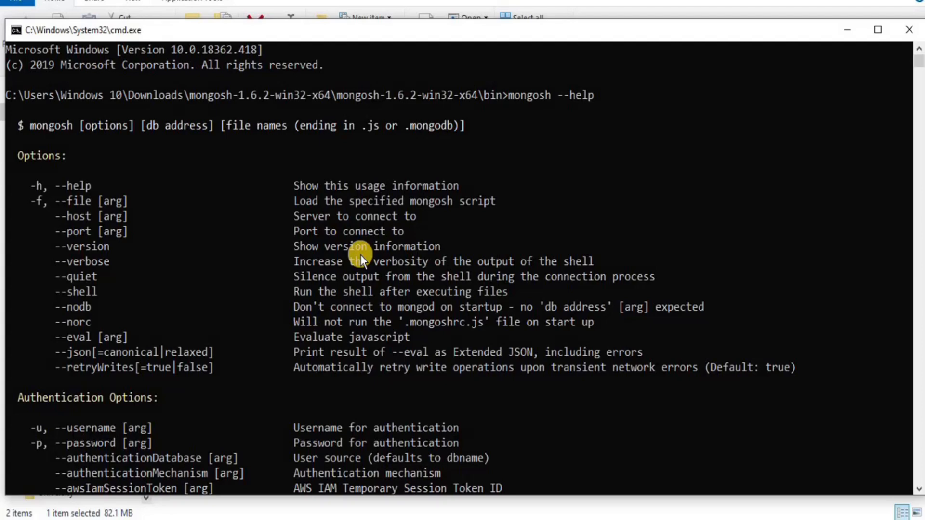
mouse_move(175, 85)
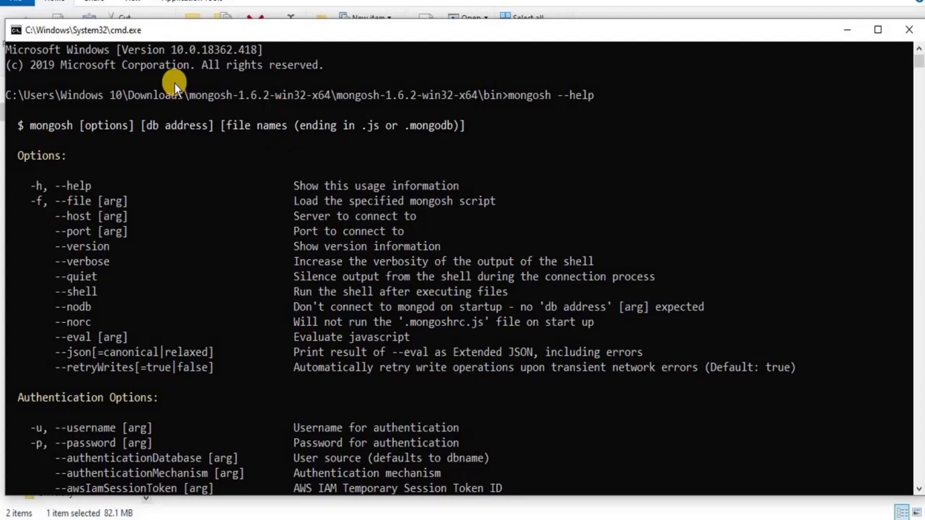
mouse_move(323, 317)
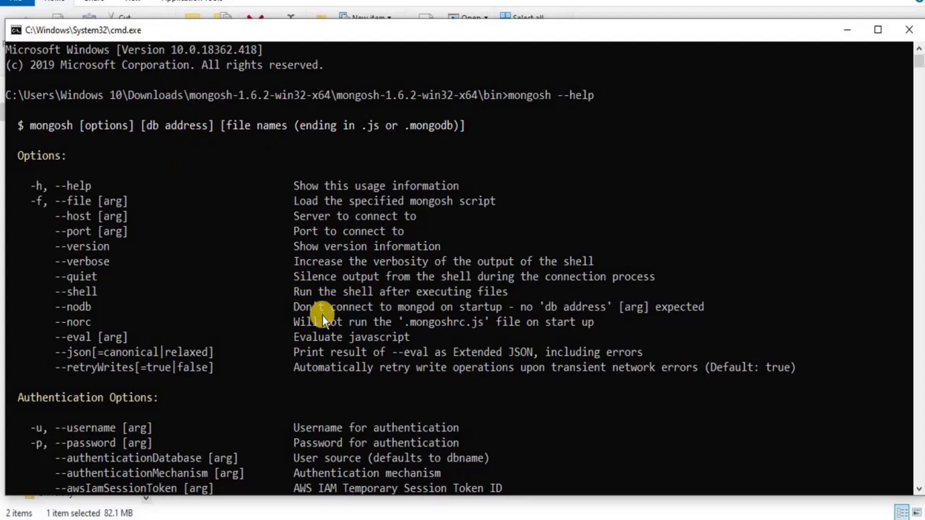
mouse_move(712, 245)
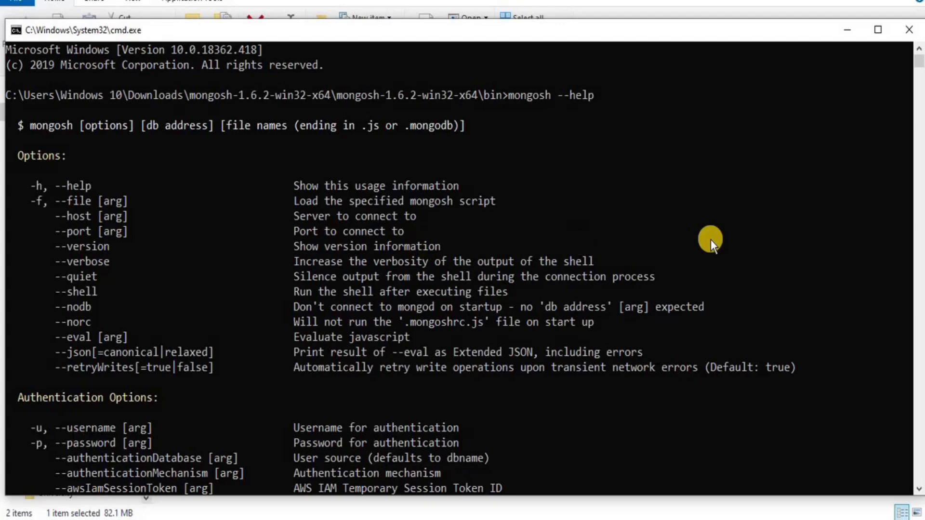